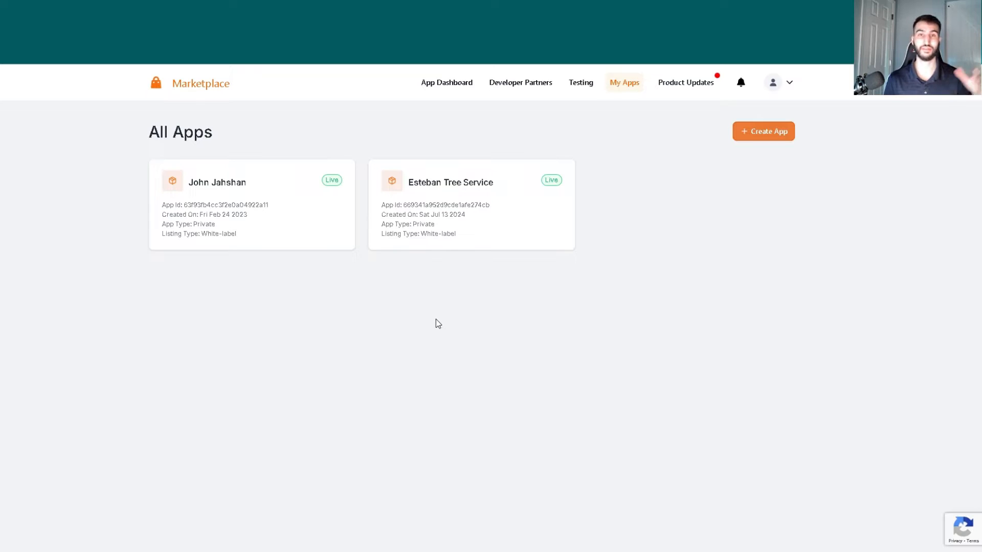
Start a new private app named Test App 1 and allow Sub-Account distribution alongside Agency.
{"action": "left_click", "coordinate": [763, 131]}
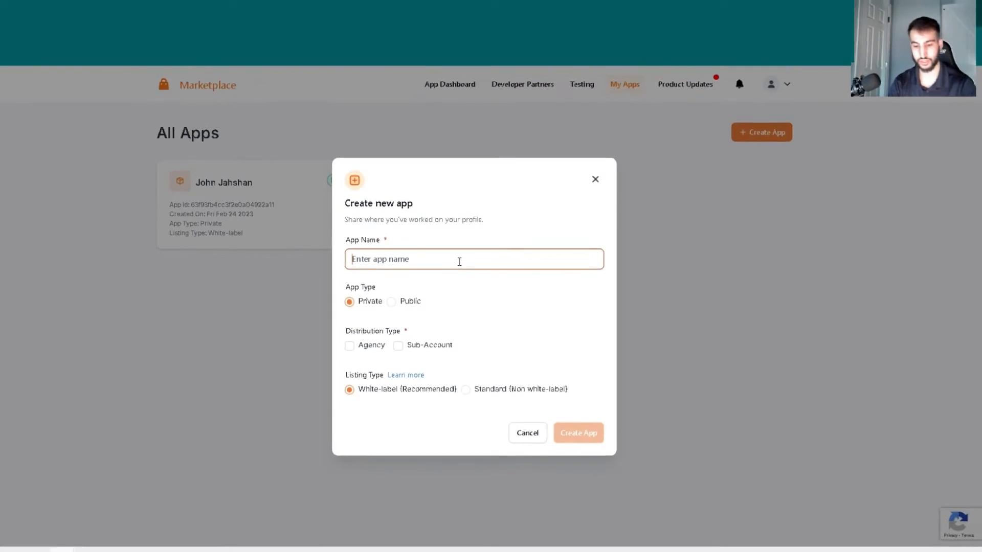
{"action": "type", "text": "Test App 1"}
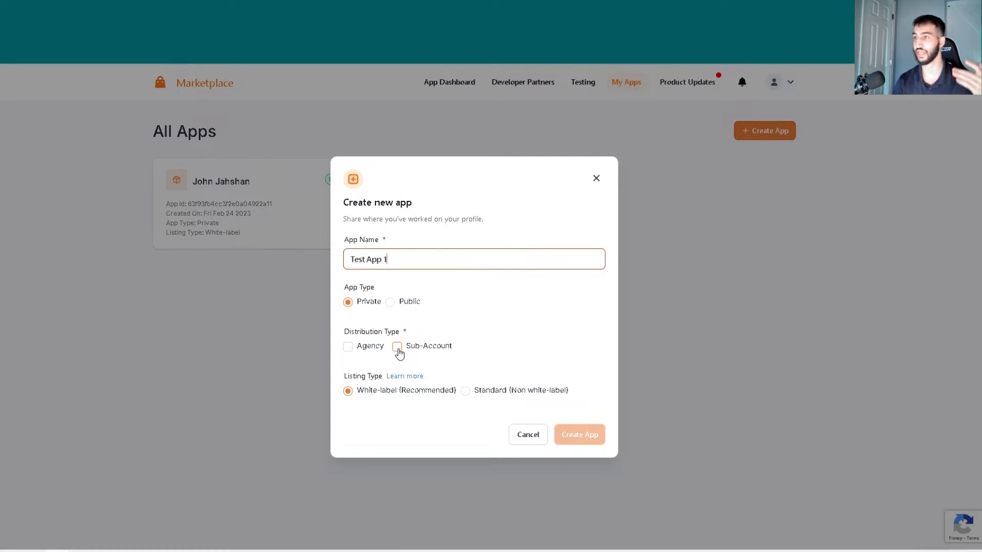
{"action": "left_click", "coordinate": [348, 347]}
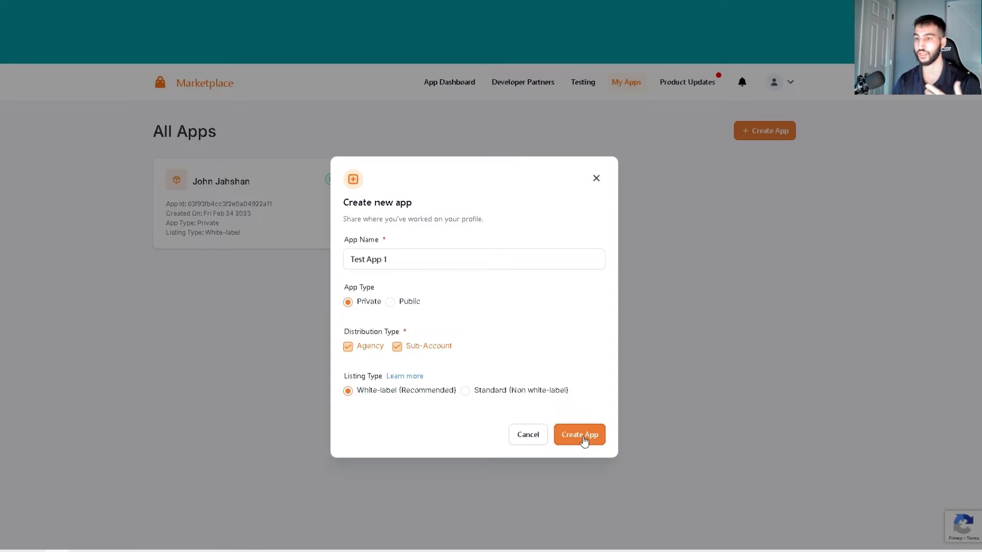
Create the app and add calendars.readonly, calendars.write, calendars/events.readonly and calendars/events.write scopes.
{"action": "left_click", "coordinate": [579, 434]}
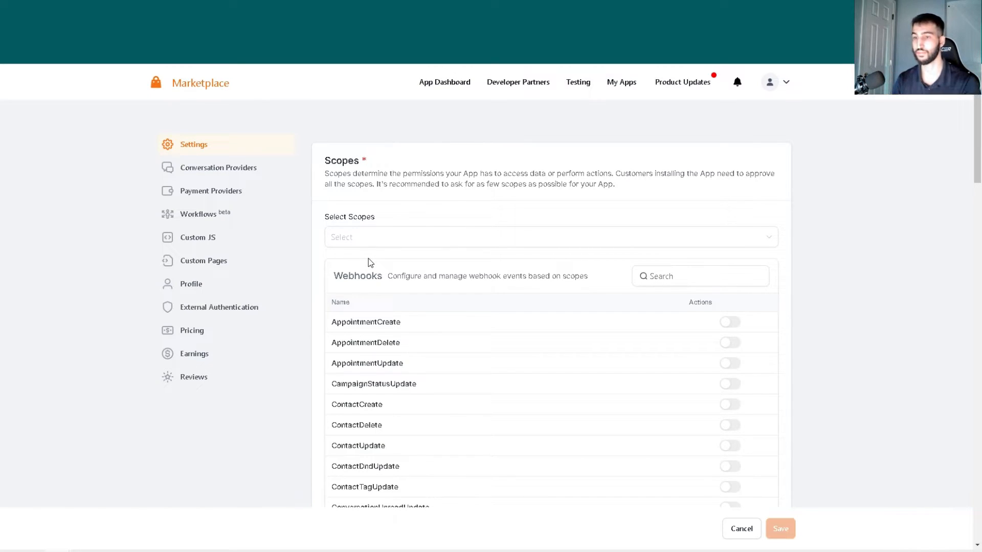
{"action": "mouse_move", "coordinate": [204, 214]}
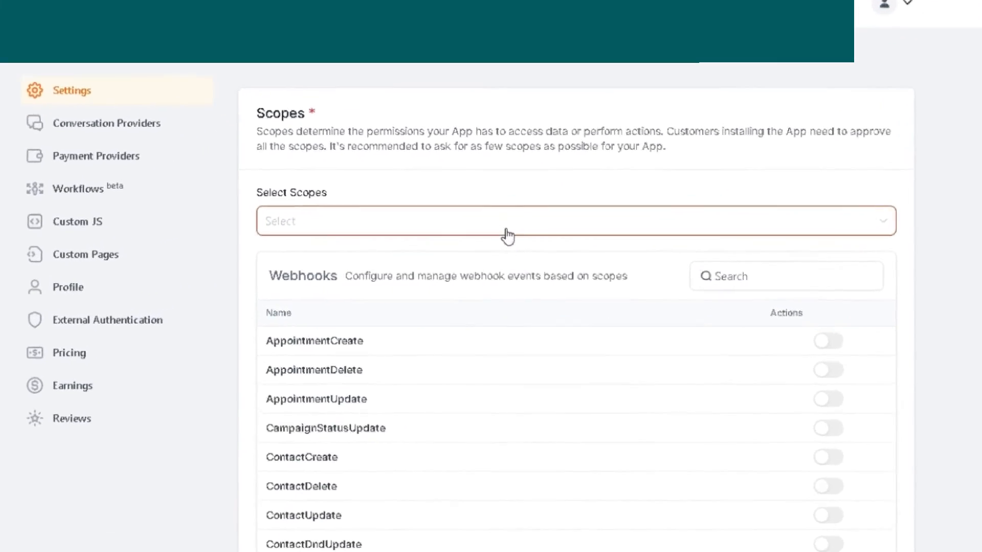
{"action": "left_click", "coordinate": [573, 221]}
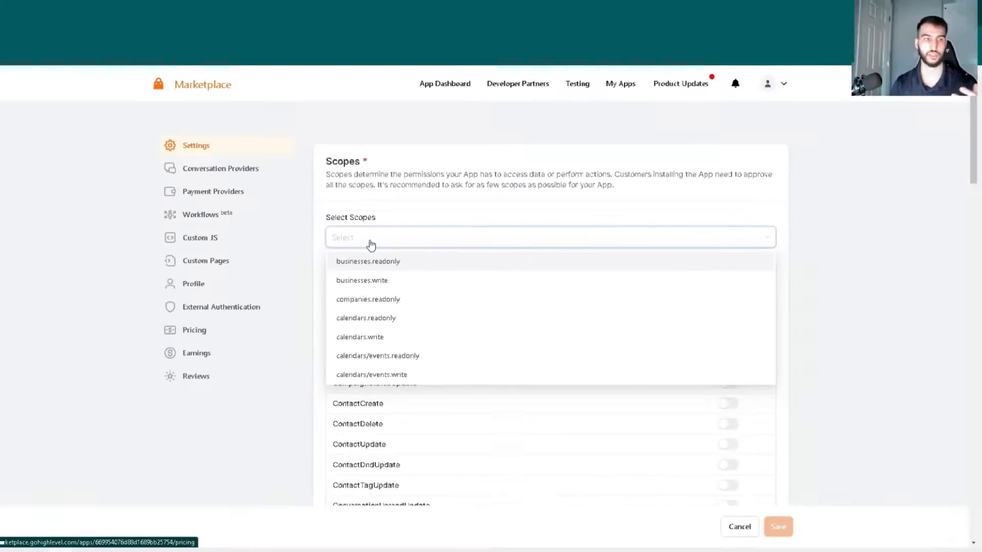
{"action": "type", "text": "cal"}
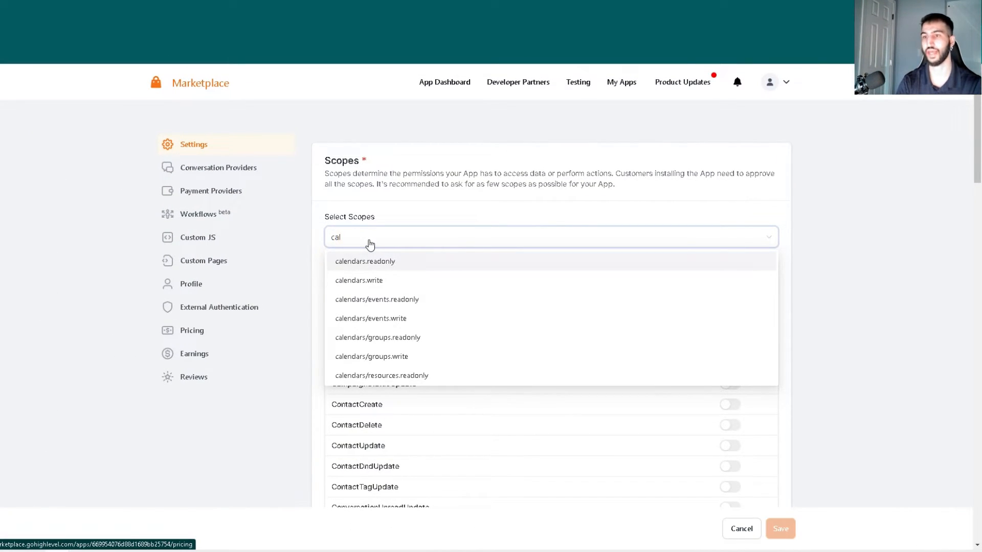
{"action": "mouse_move", "coordinate": [375, 312]}
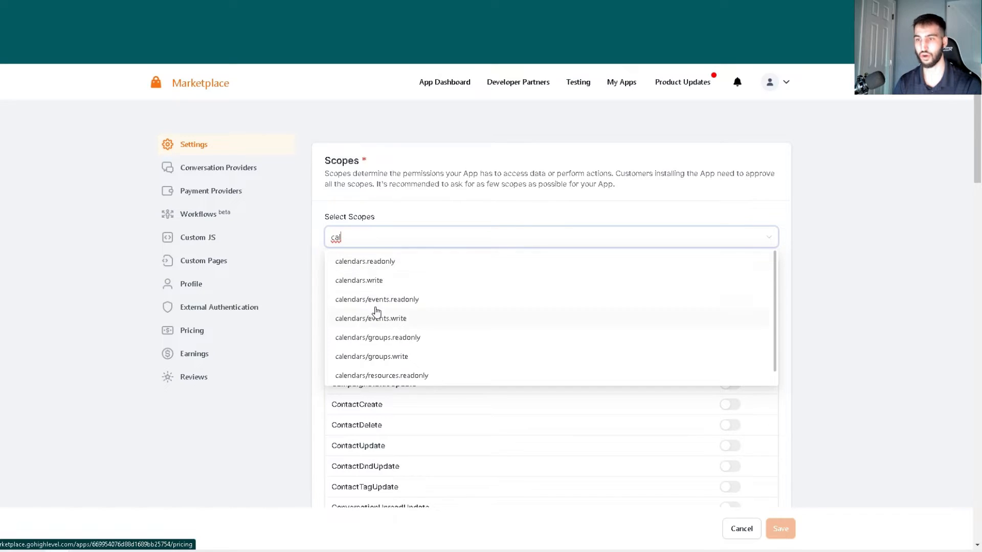
{"action": "mouse_move", "coordinate": [354, 269]}
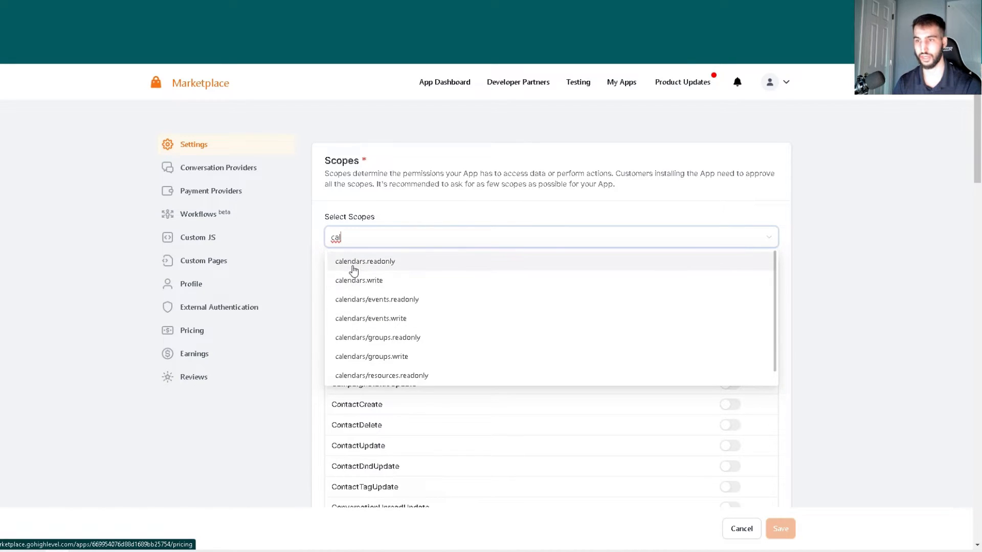
{"action": "left_click", "coordinate": [365, 260]}
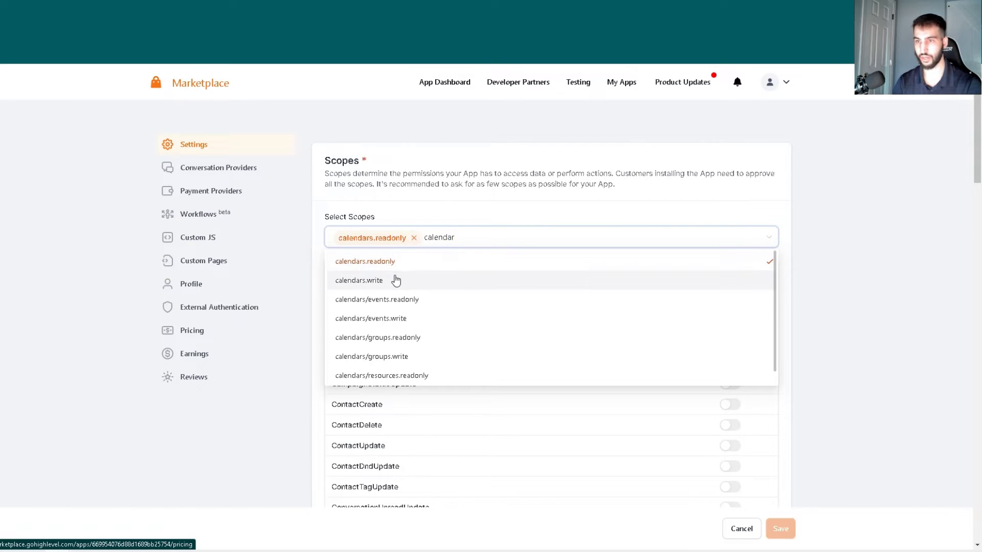
{"action": "left_click", "coordinate": [358, 280]}
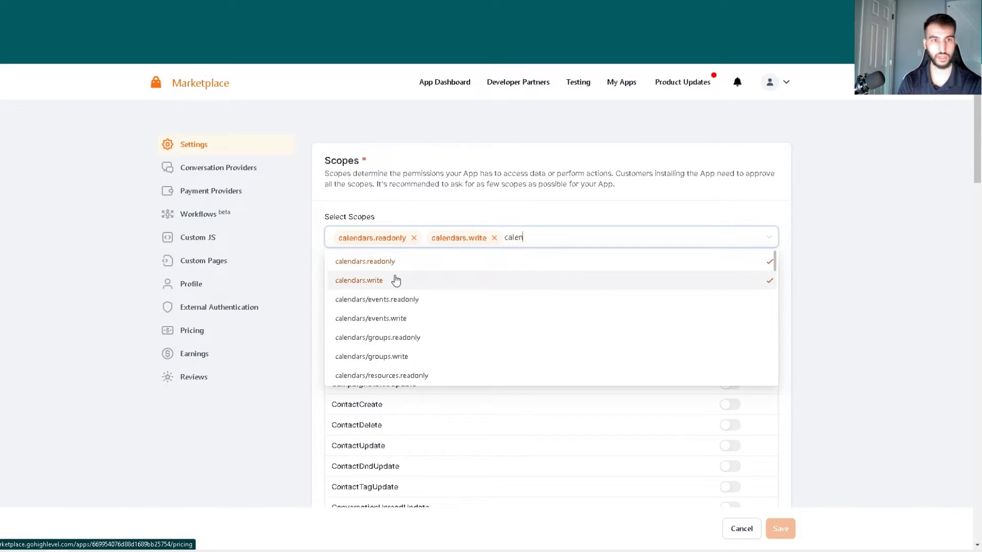
{"action": "left_click", "coordinate": [376, 300]}
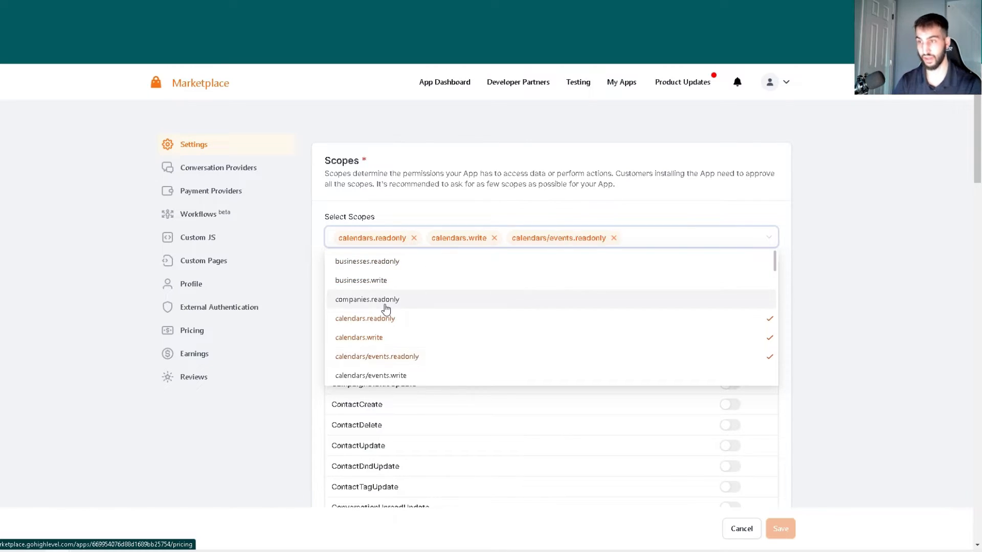
{"action": "type", "text": "calend"}
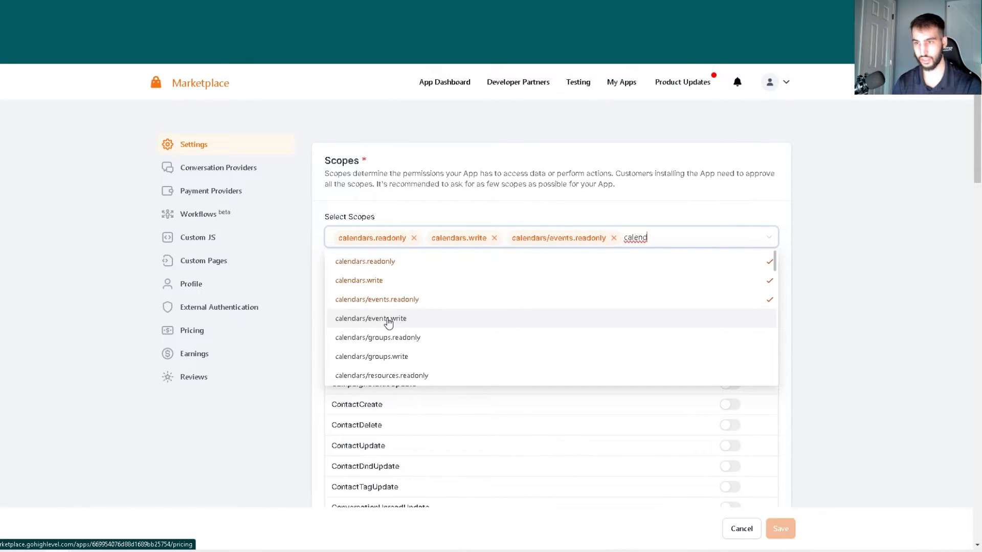
{"action": "left_click", "coordinate": [370, 318]}
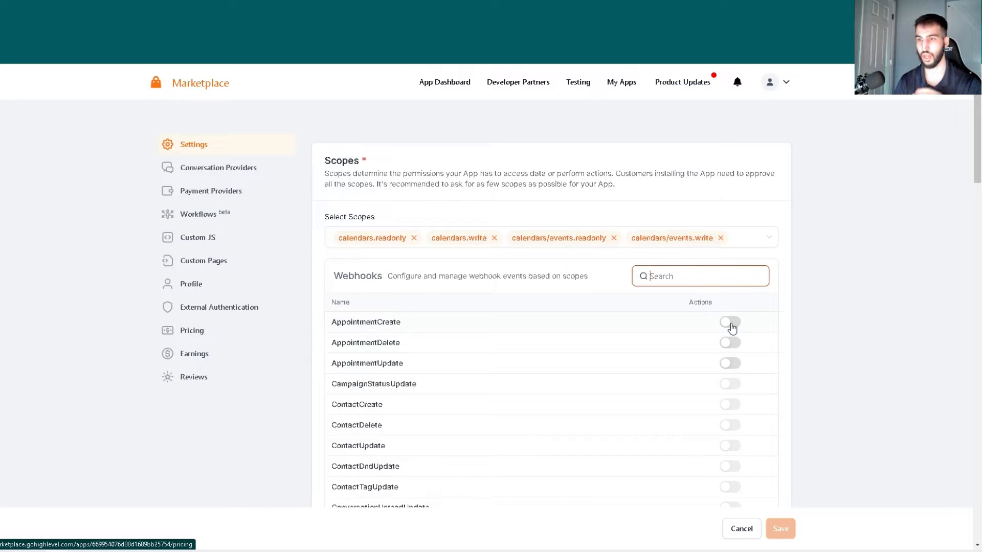
Enable the AppointmentCreate webhook event and scroll to the remaining appointment events.
{"action": "left_click", "coordinate": [729, 323]}
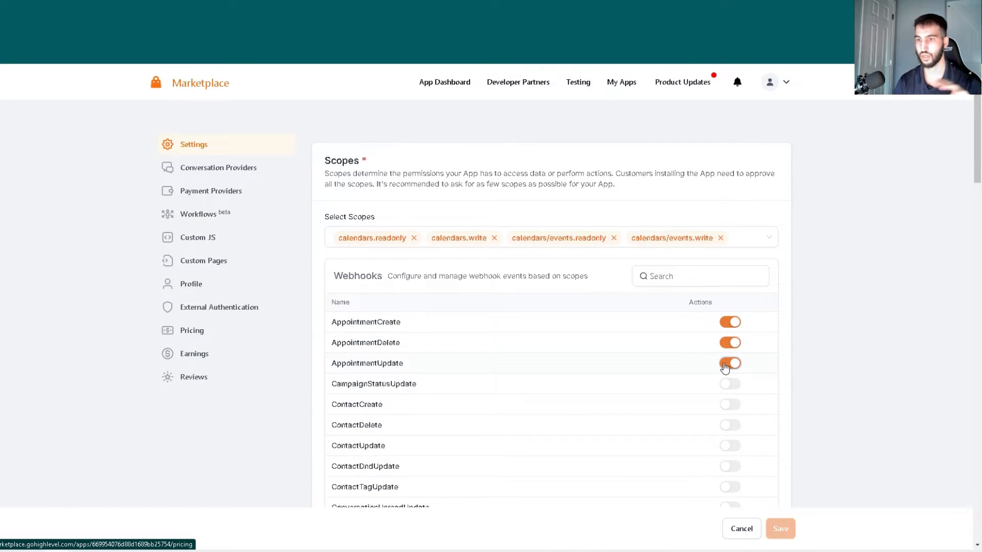
{"action": "scroll", "scroll_direction": "down", "scroll_amount": 3}
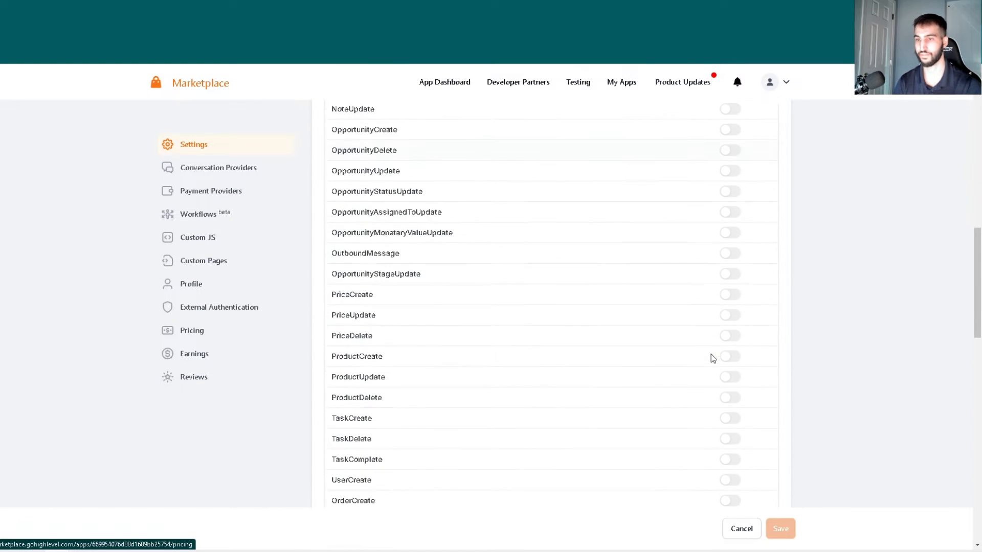
{"action": "scroll", "scroll_direction": "down", "scroll_amount": 3}
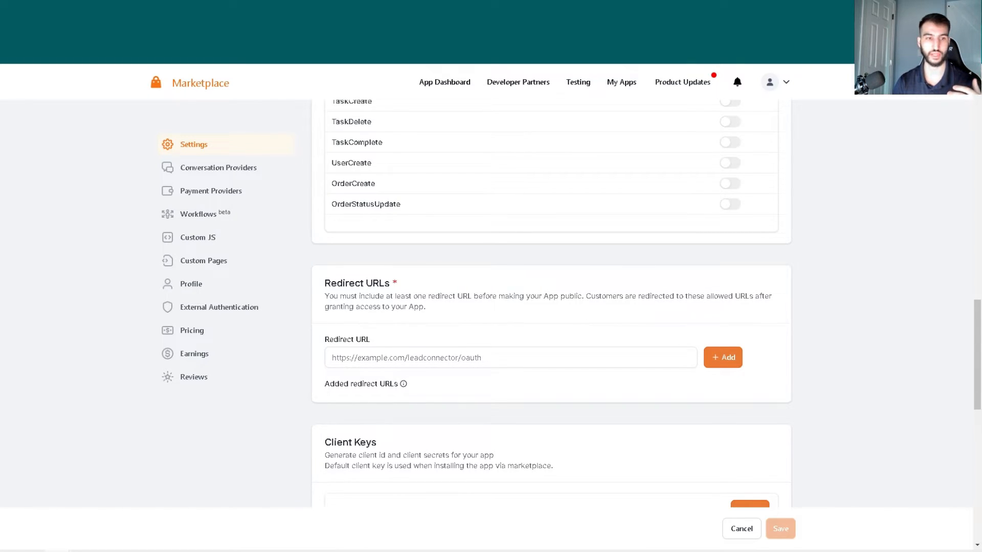
{"action": "type", "text": "https://www.integromat.com/oauth/cb/oauth2"}
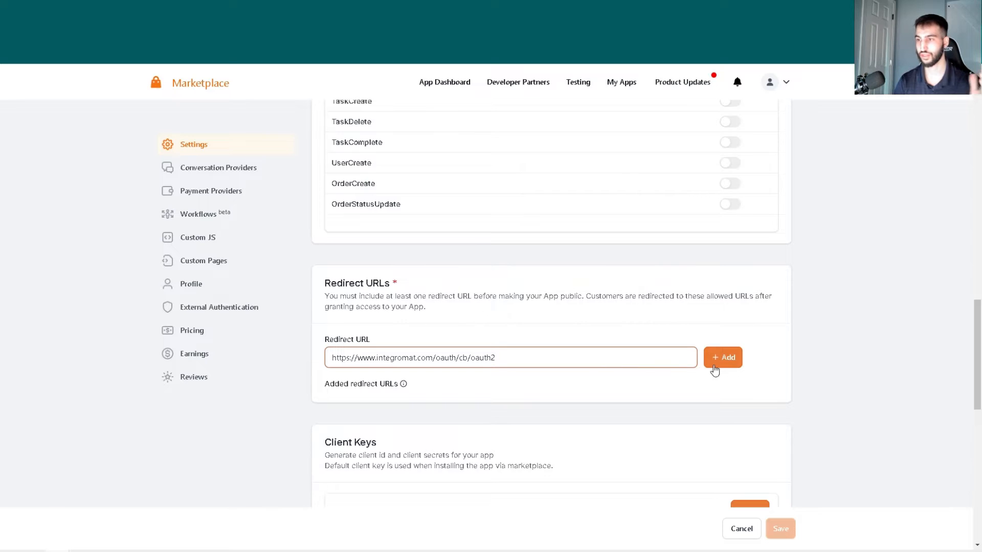
{"action": "left_click", "coordinate": [723, 357]}
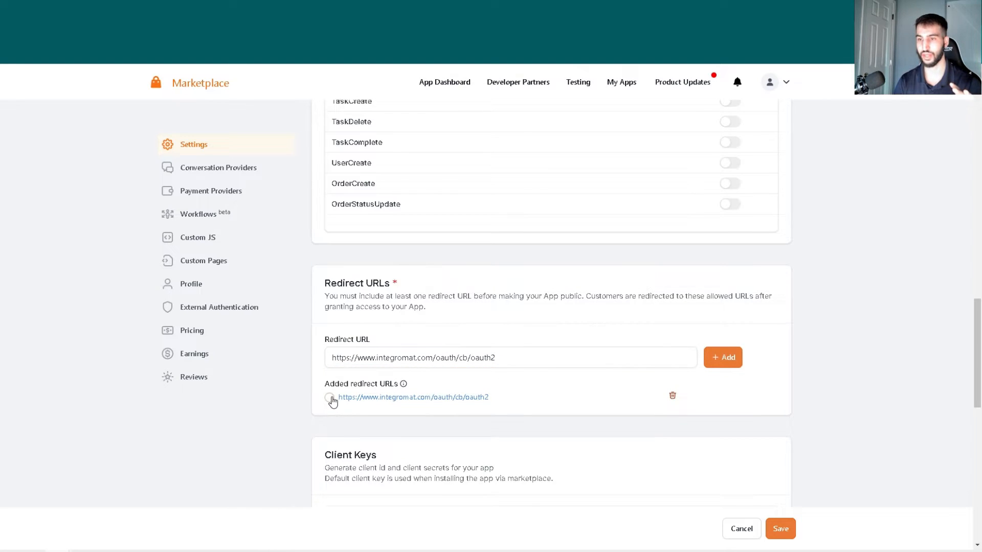
{"action": "left_click", "coordinate": [329, 397]}
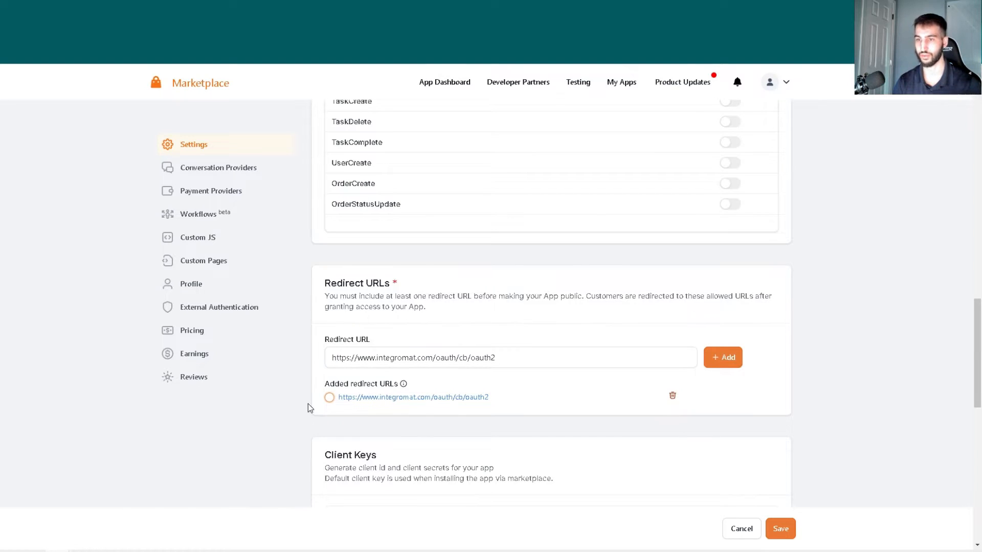
{"action": "scroll", "scroll_direction": "down", "scroll_amount": 3}
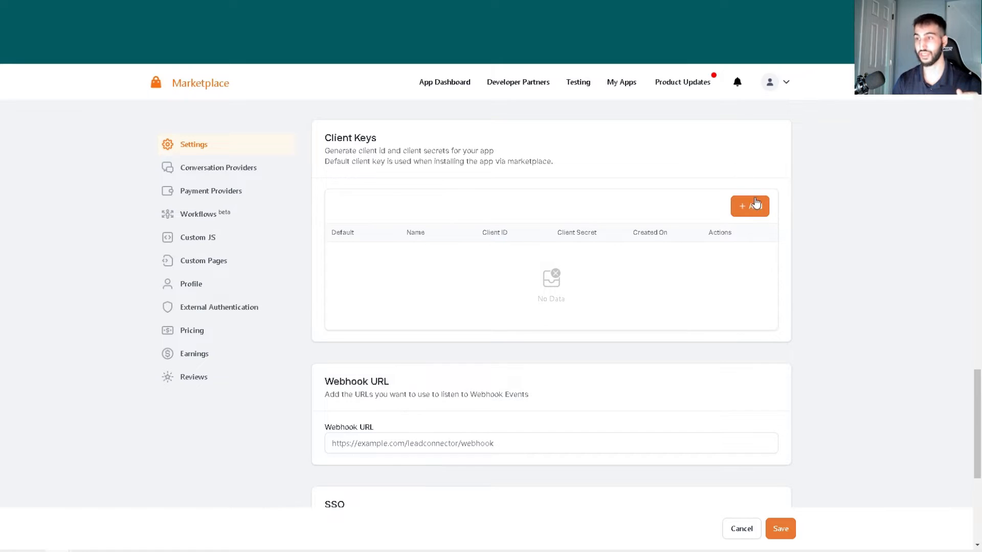
Add a client key named Key 1 and save the app settings.
{"action": "left_click", "coordinate": [749, 205]}
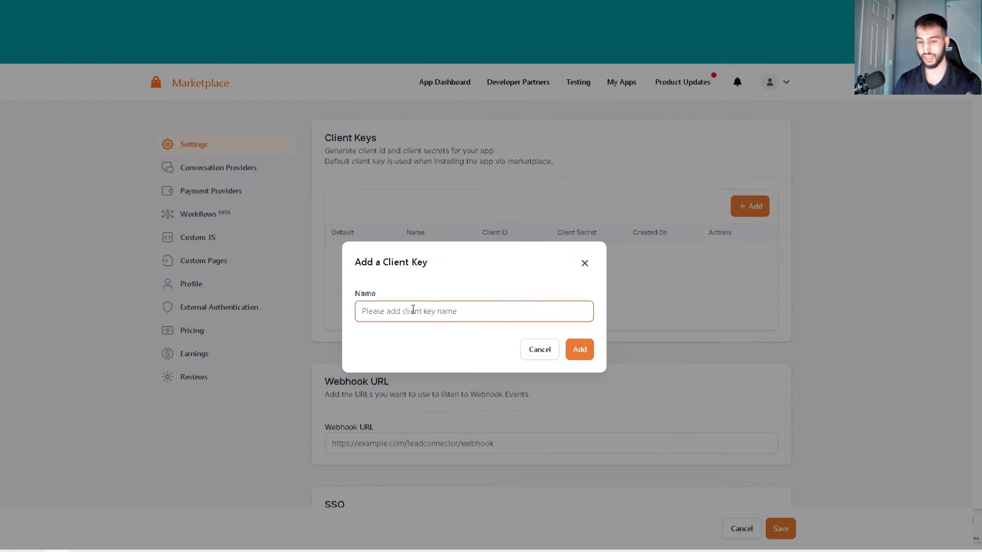
{"action": "type", "text": "Key 1"}
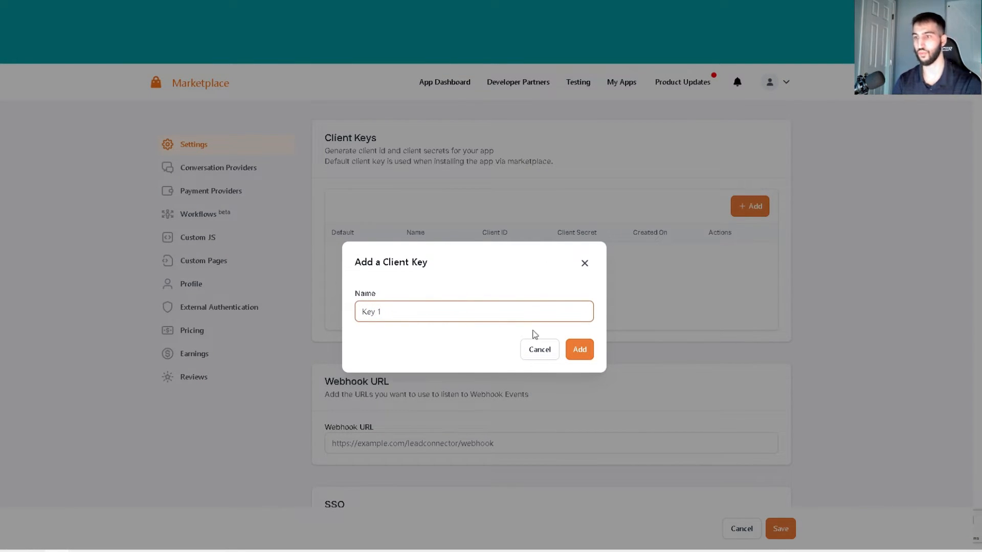
{"action": "left_click", "coordinate": [577, 350]}
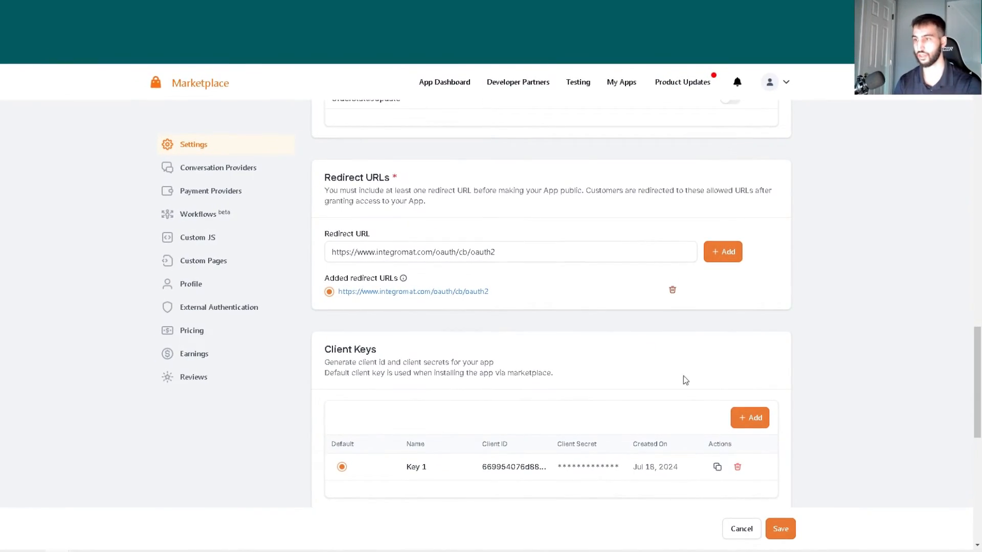
{"action": "left_click", "coordinate": [780, 529]}
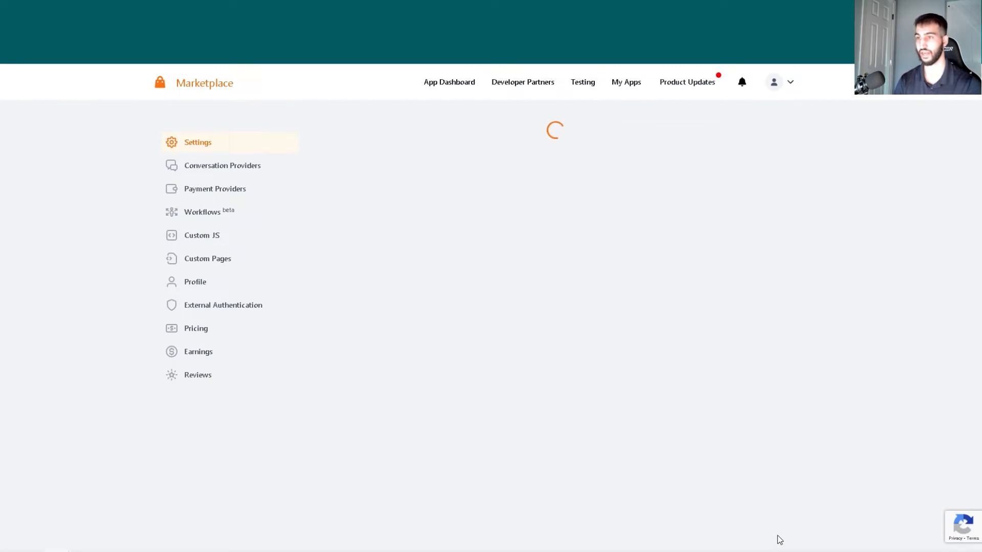
{"action": "left_click", "coordinate": [780, 528]}
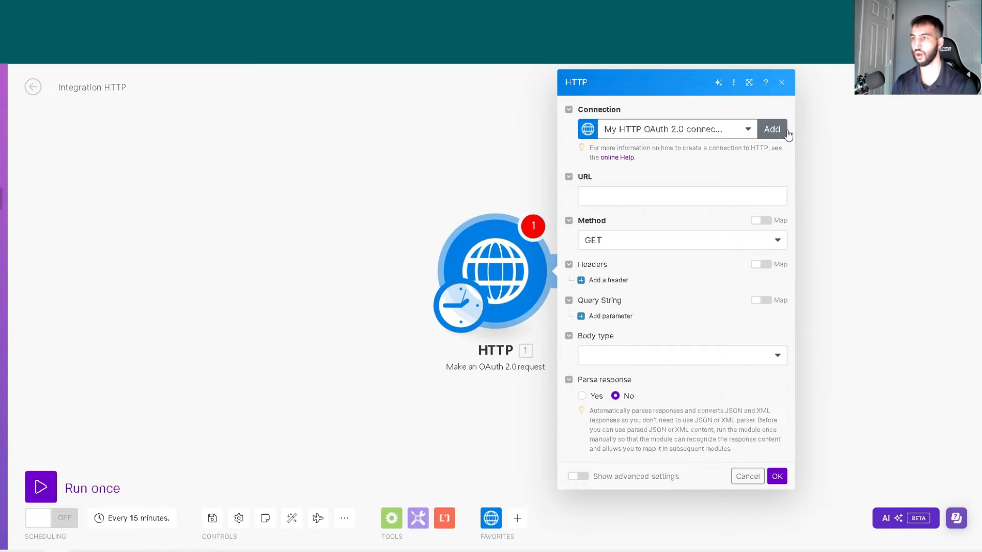
Create a new OAuth 2.0 connection named Test App 1 with the leadconnectorhq marketplace authorize URI.
{"action": "left_click", "coordinate": [772, 128]}
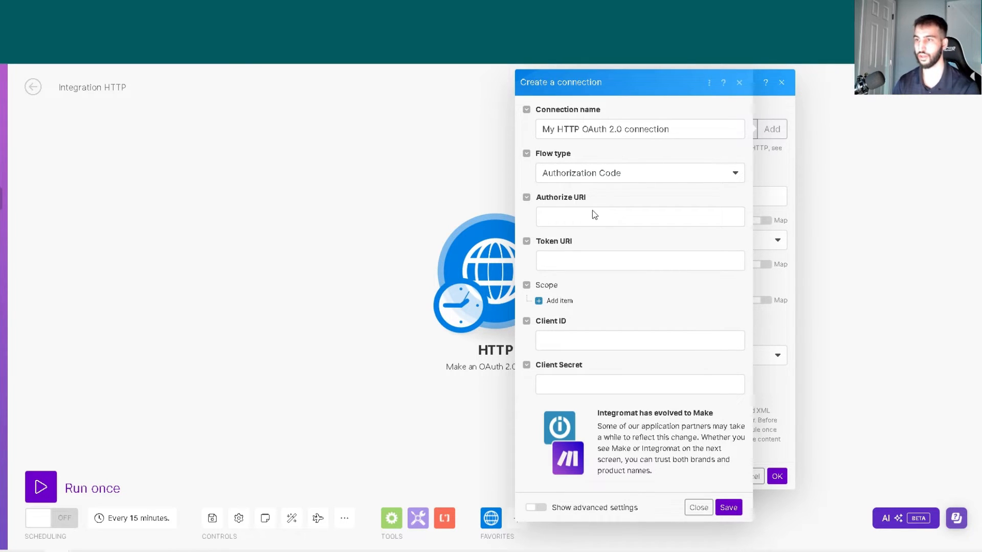
{"action": "type", "text": "Test App 1"}
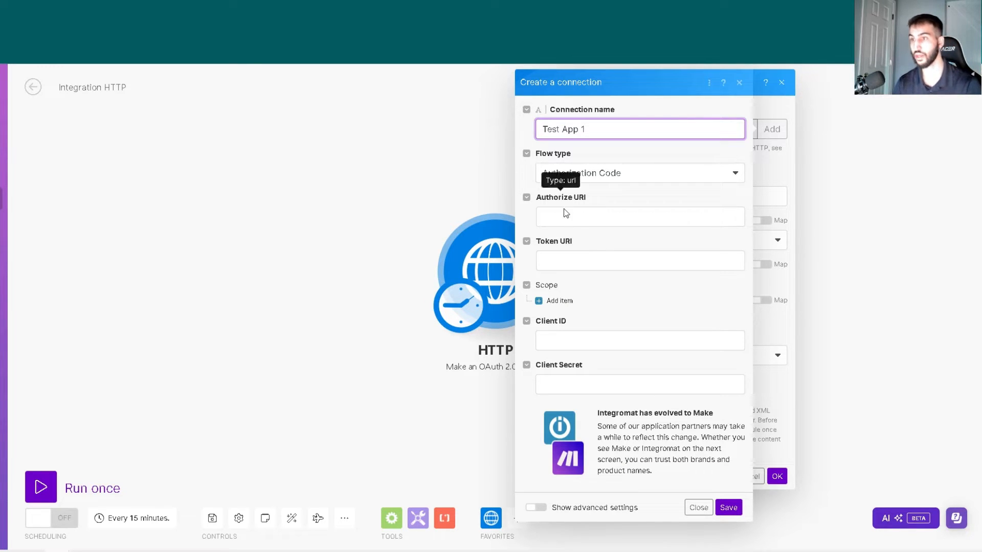
{"action": "left_click", "coordinate": [638, 216]}
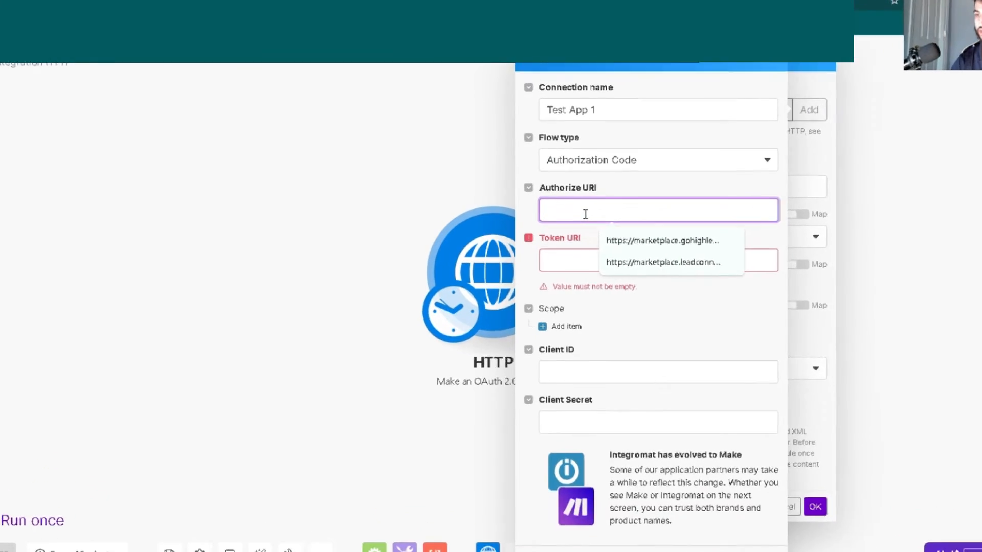
{"action": "left_click", "coordinate": [662, 262]}
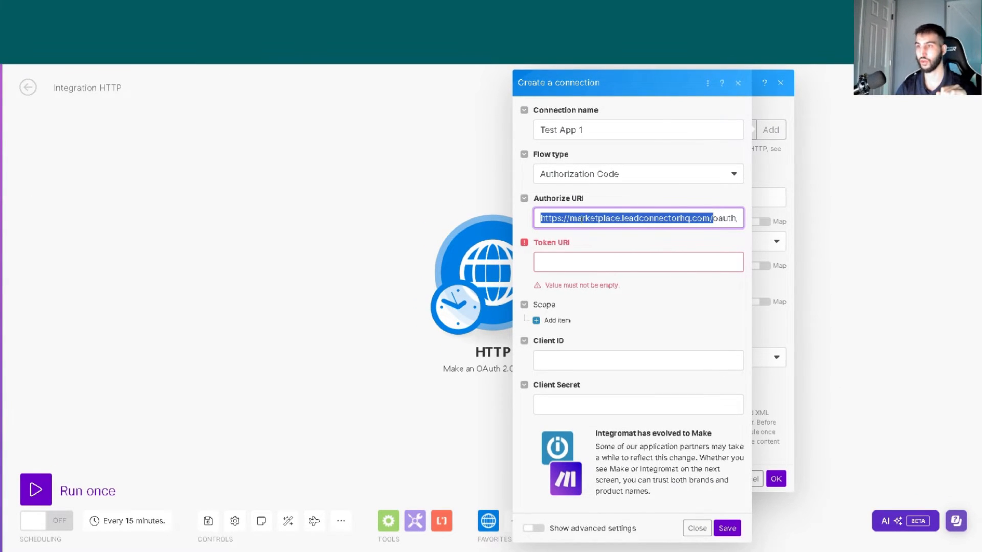
{"action": "left_click", "coordinate": [629, 218]}
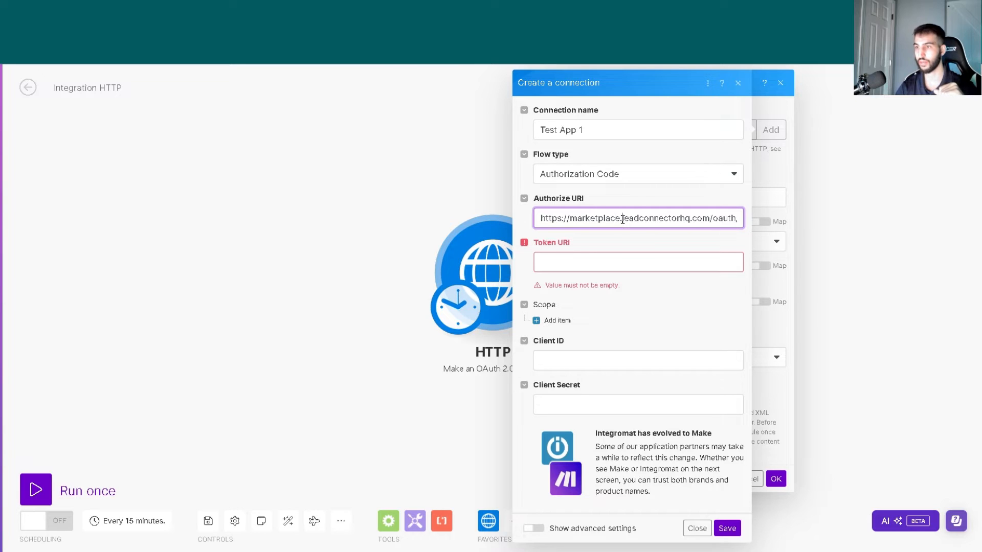
{"action": "left_click", "coordinate": [637, 262]}
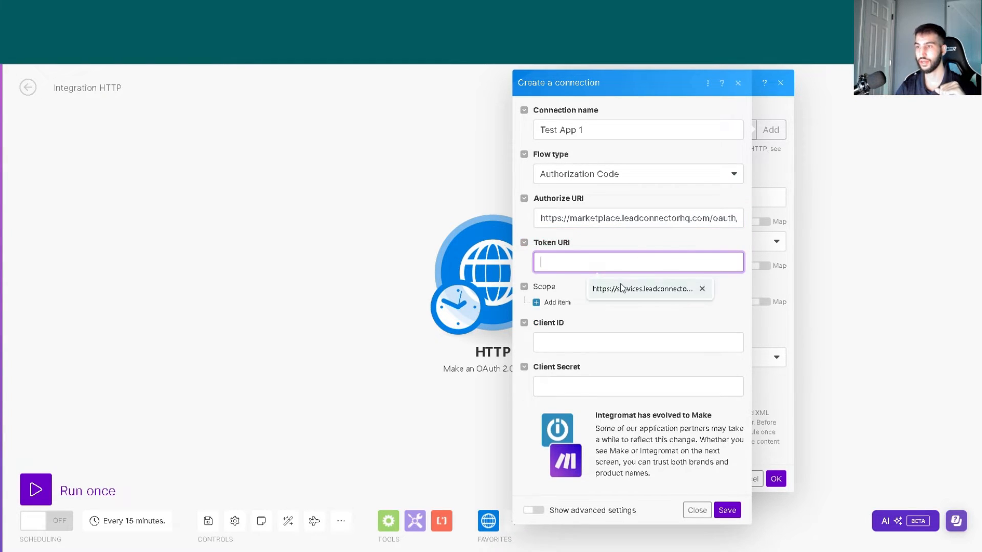
{"action": "type", "text": "https://services.leadconnectorhq.com/oauth/token"}
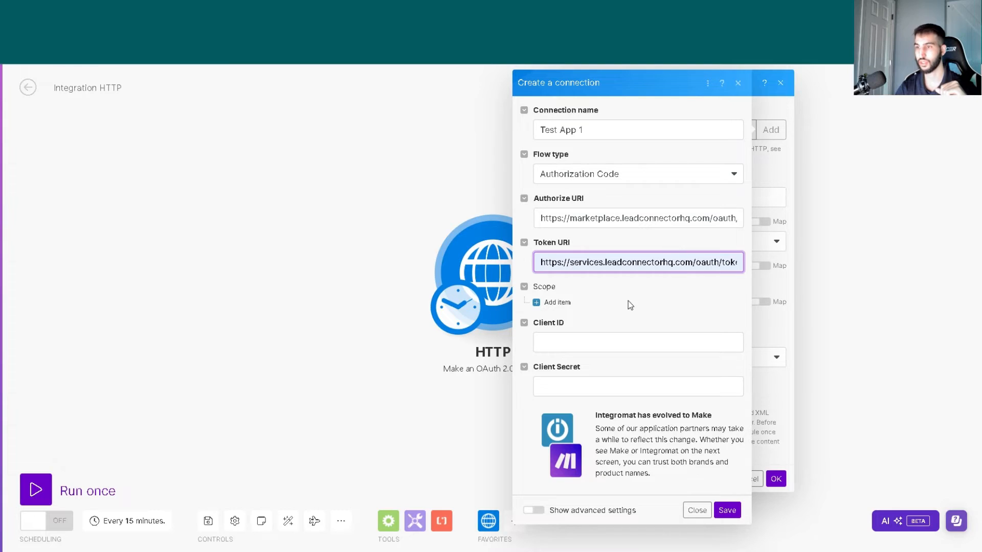
{"action": "left_click", "coordinate": [637, 341]}
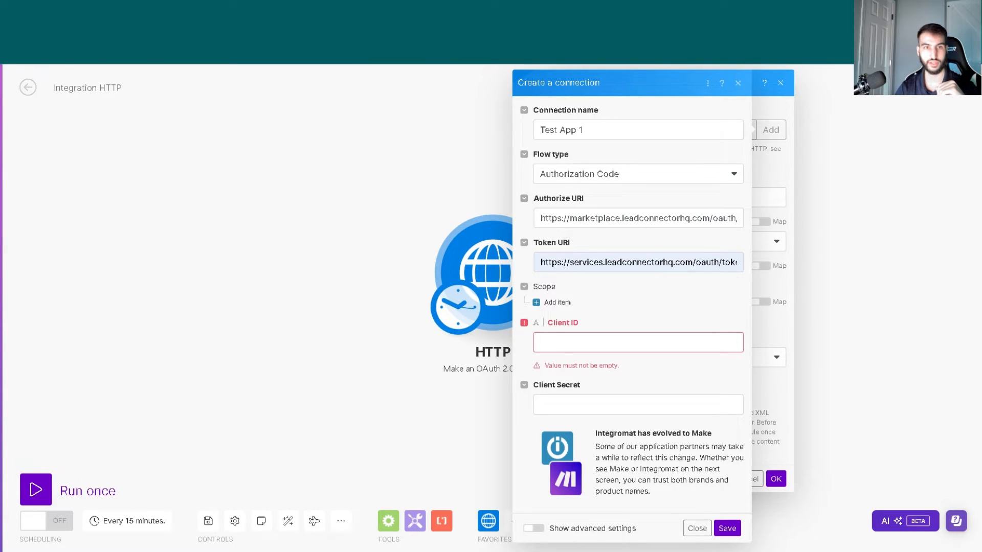
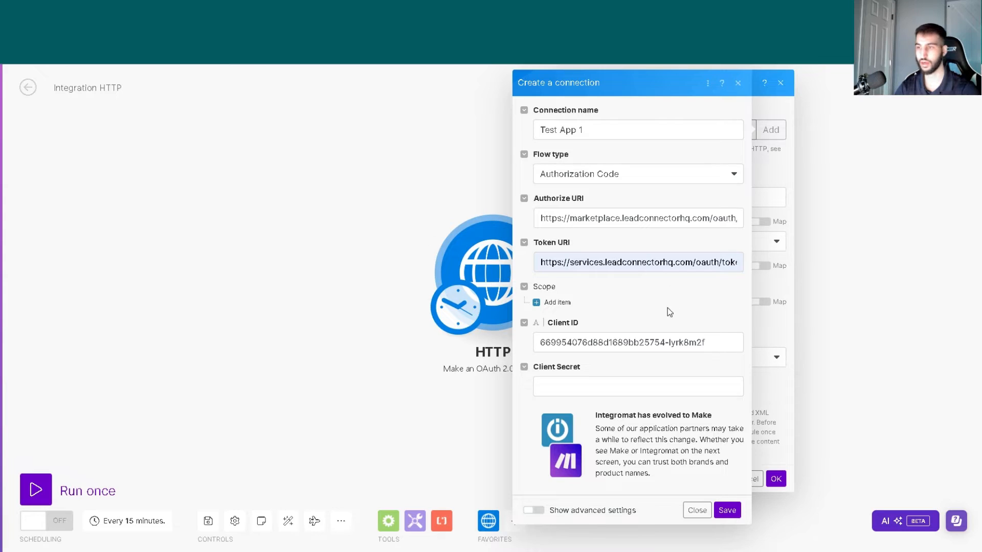
{"action": "left_click", "coordinate": [637, 342]}
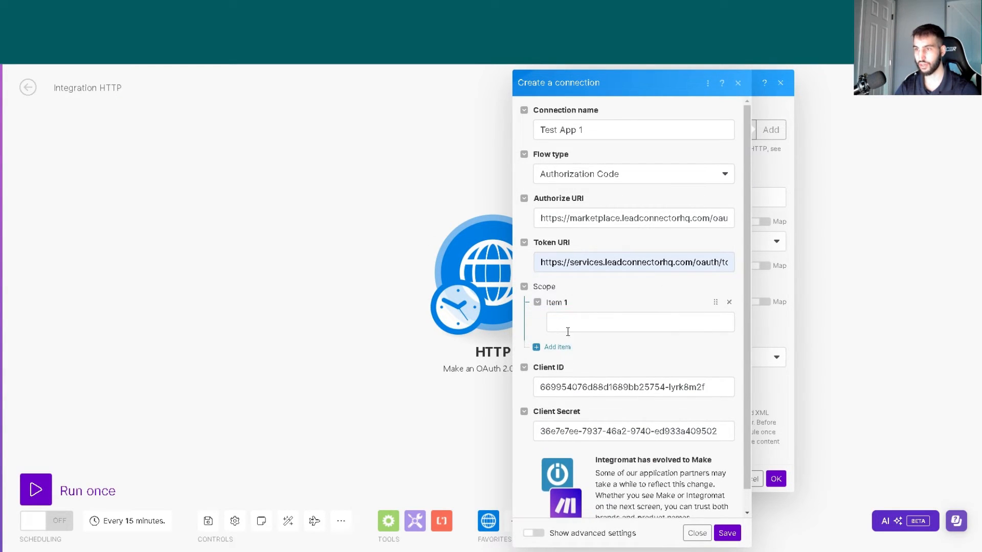
List four scopes: calendars.readonly, calendars.write, calendars/events.readonly and calendars/events.write.
{"action": "left_click", "coordinate": [533, 532]}
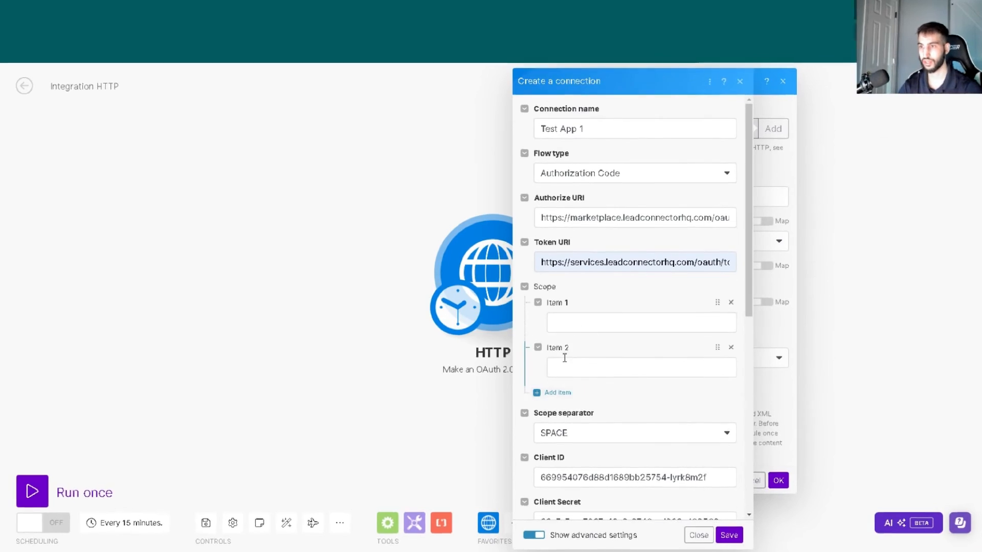
{"action": "left_click", "coordinate": [557, 392]}
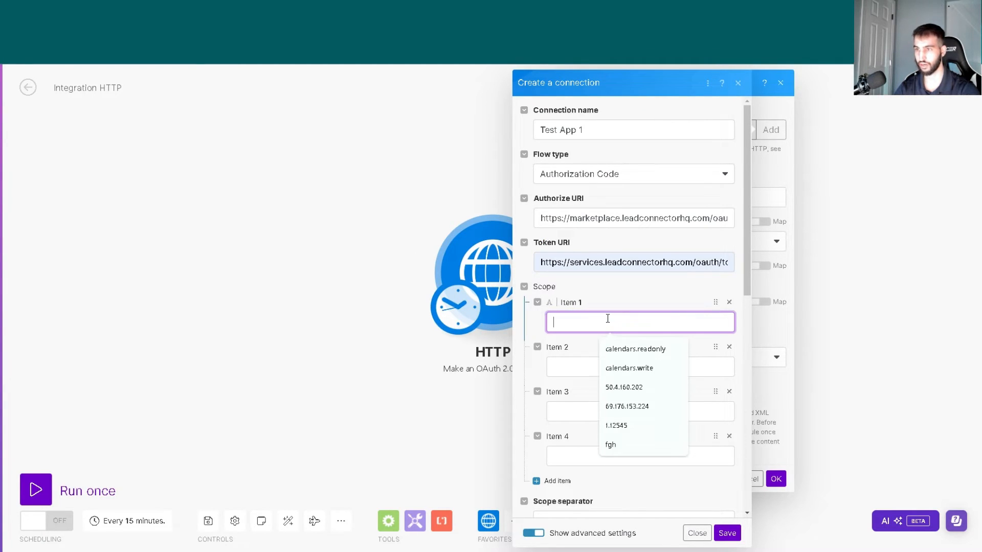
{"action": "type", "text": "calendars.readonly"}
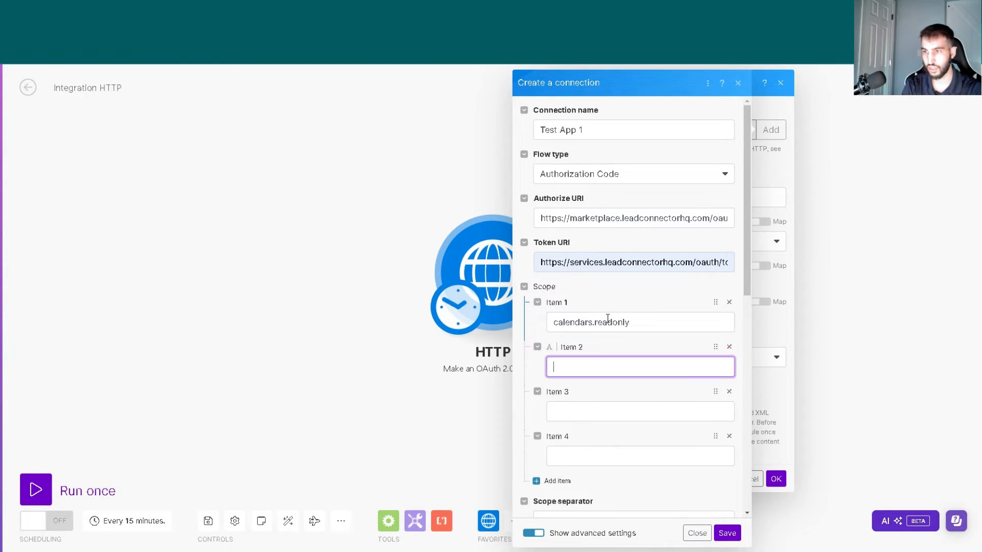
{"action": "type", "text": "calendar"}
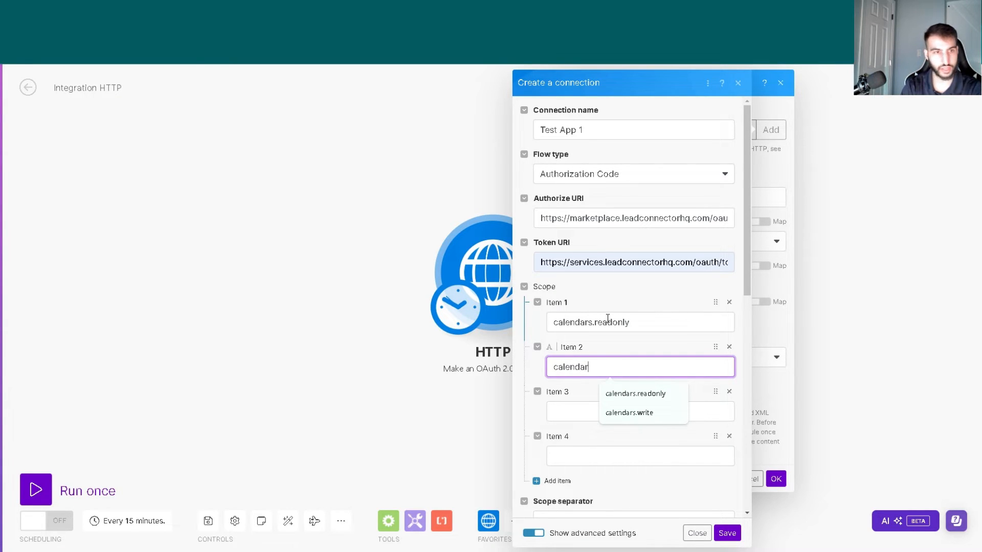
{"action": "left_click", "coordinate": [629, 412]}
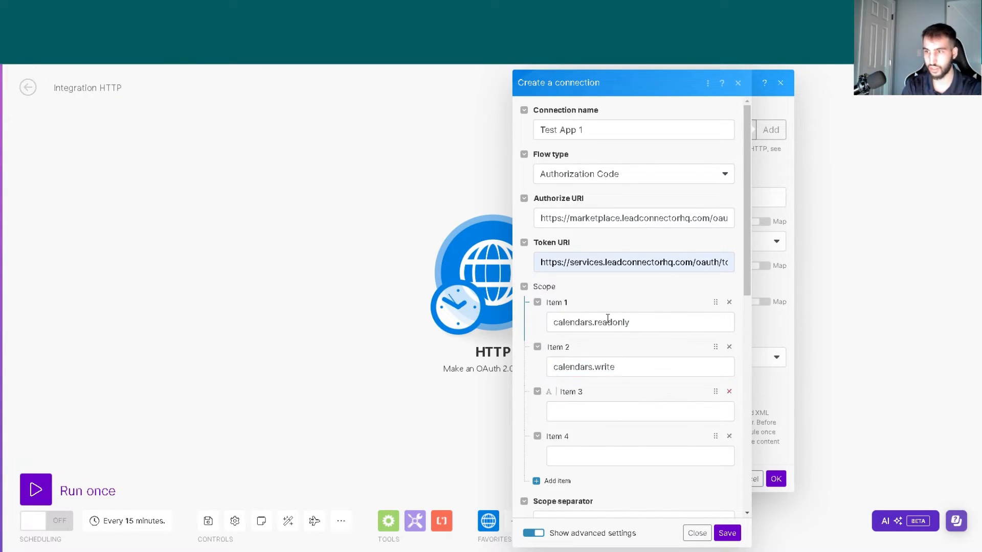
{"action": "type", "text": "calendars/events.readonly"}
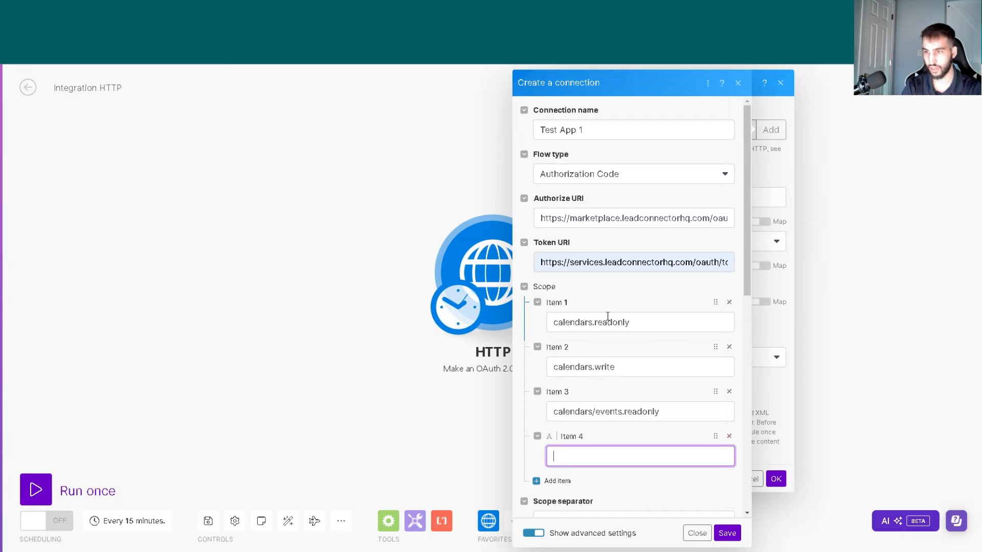
{"action": "type", "text": "calendars/events"}
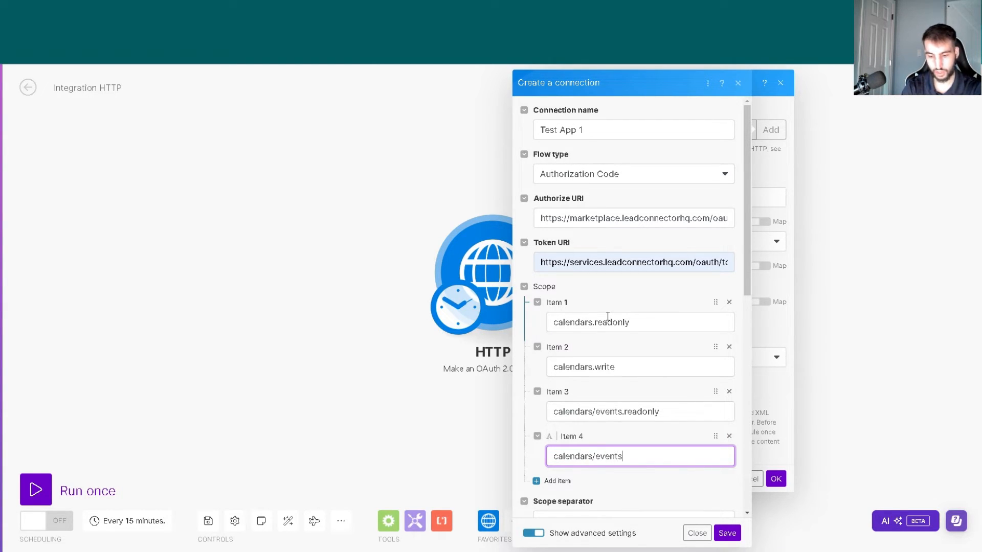
{"action": "type", "text": ".write"}
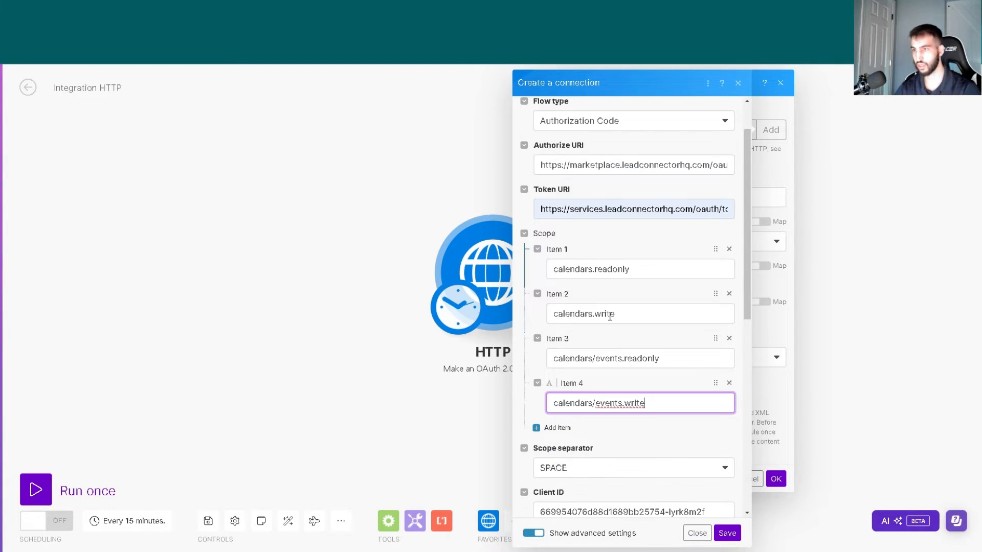
{"action": "left_click", "coordinate": [638, 358]}
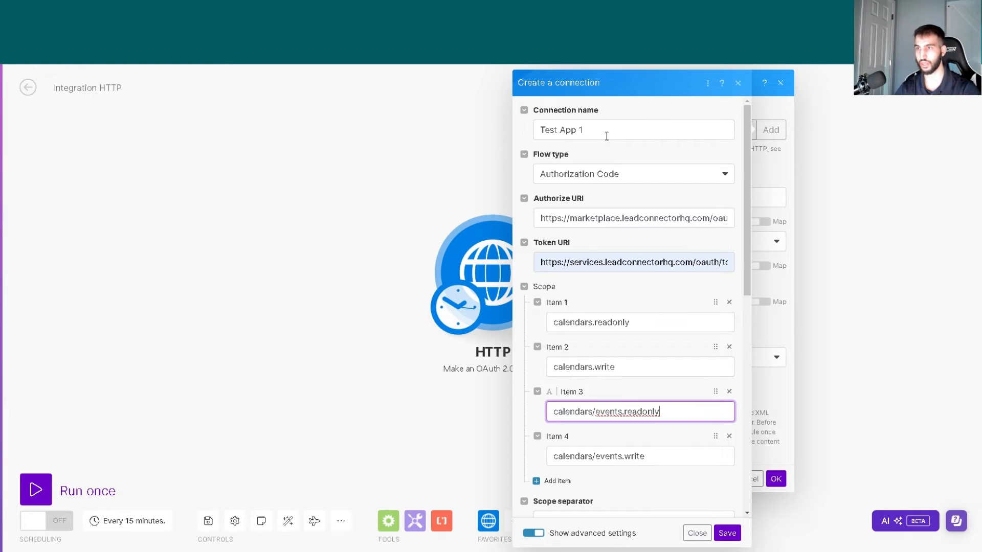
Review the connection's scopes, client ID and secret, then save it to begin authorization.
{"action": "scroll", "scroll_direction": "down", "scroll_amount": 3}
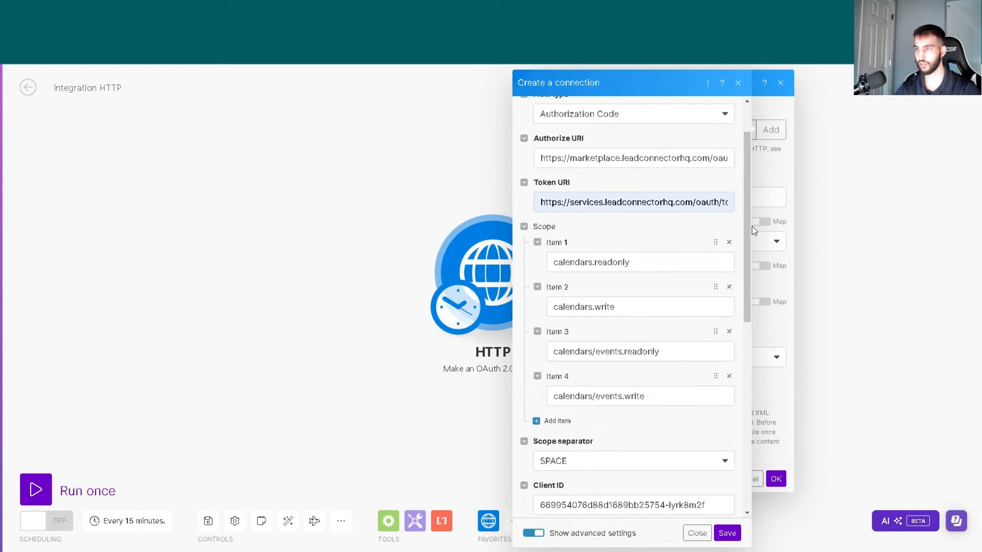
{"action": "scroll", "scroll_direction": "down", "scroll_amount": 3}
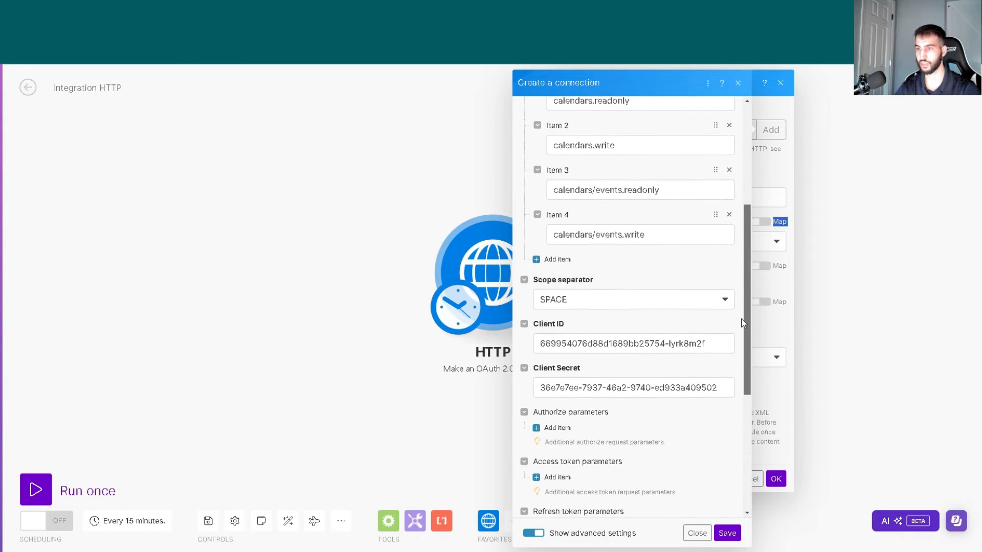
{"action": "scroll", "scroll_direction": "down", "scroll_amount": 3}
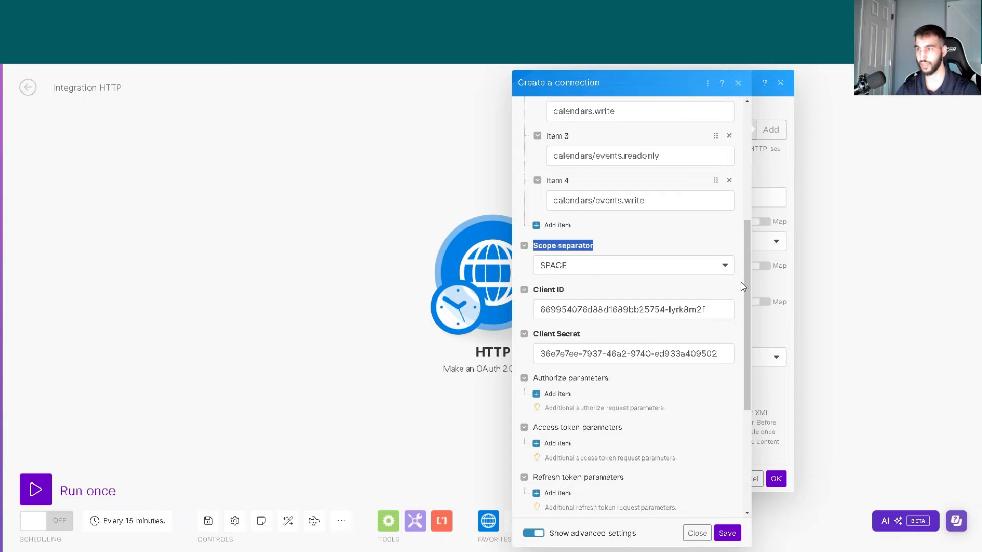
{"action": "scroll", "scroll_direction": "down", "scroll_amount": 3}
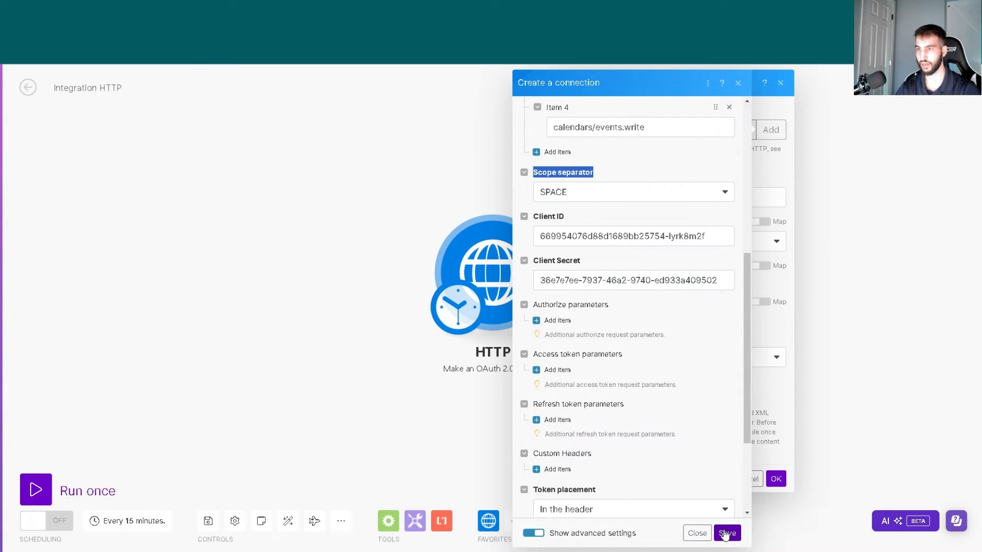
{"action": "left_click", "coordinate": [726, 533]}
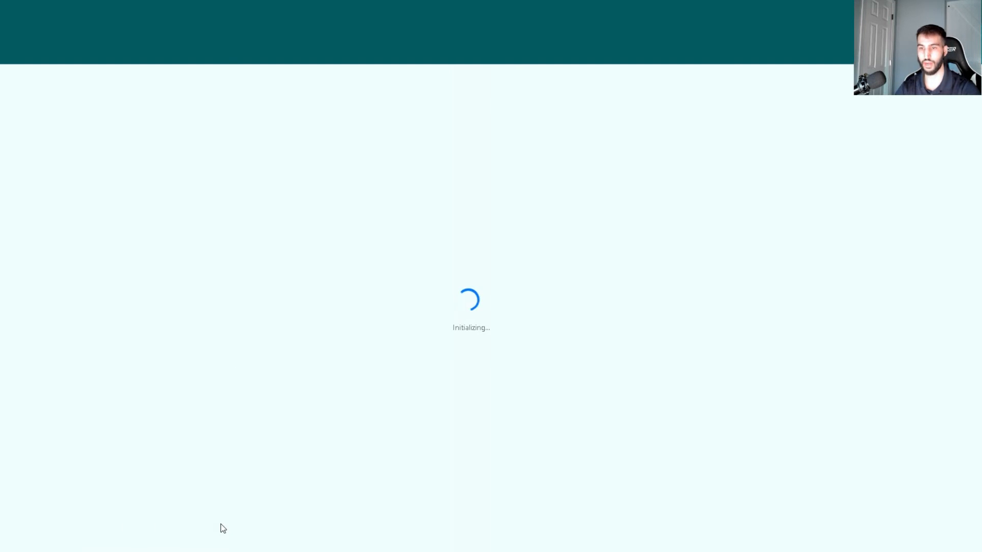
{"action": "mouse_move", "coordinate": [139, 178]}
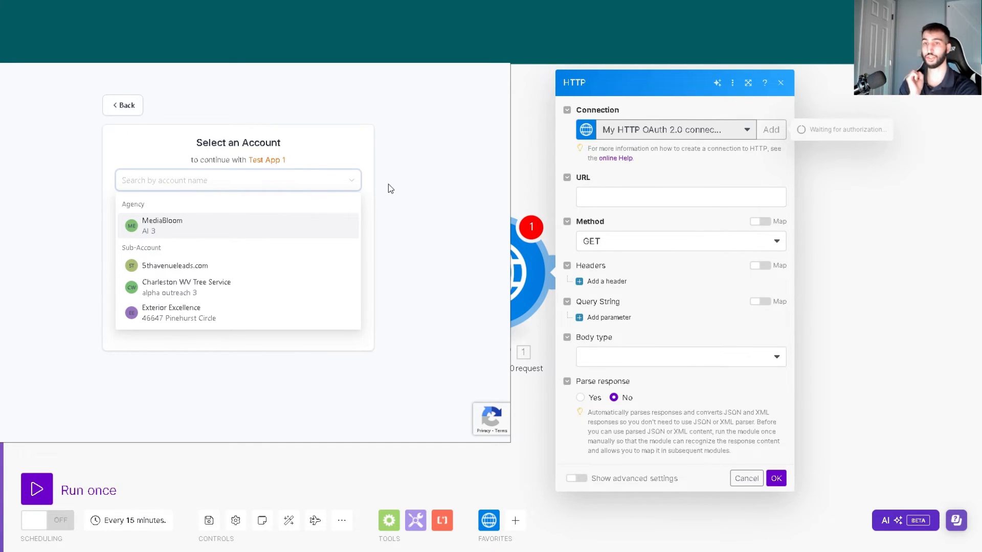
{"action": "mouse_move", "coordinate": [261, 180]}
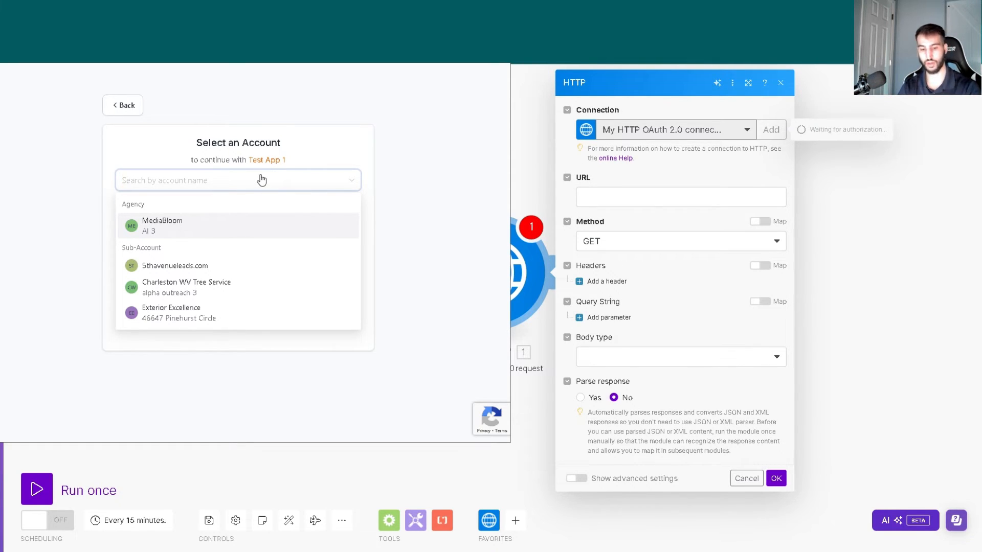
Authorize the Exterior Excellence sub-account so the HTTP module uses the Test App 1 connection.
{"action": "type", "text": "ext"}
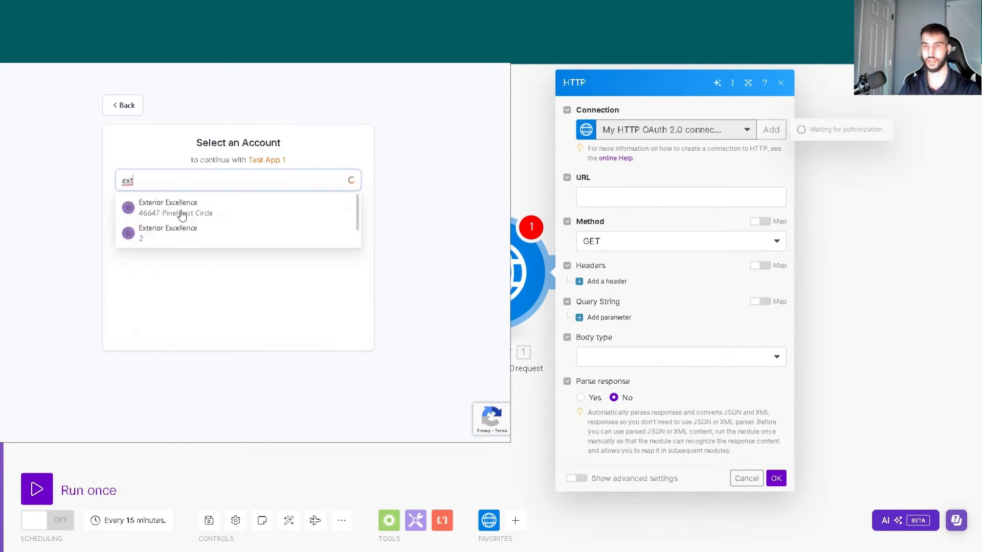
{"action": "left_click", "coordinate": [175, 208]}
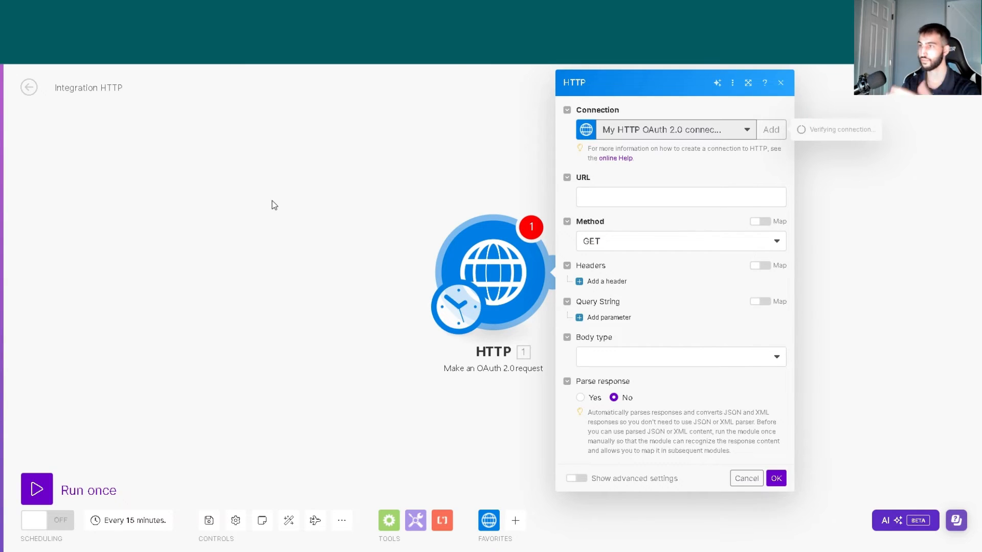
{"action": "left_click", "coordinate": [672, 129]}
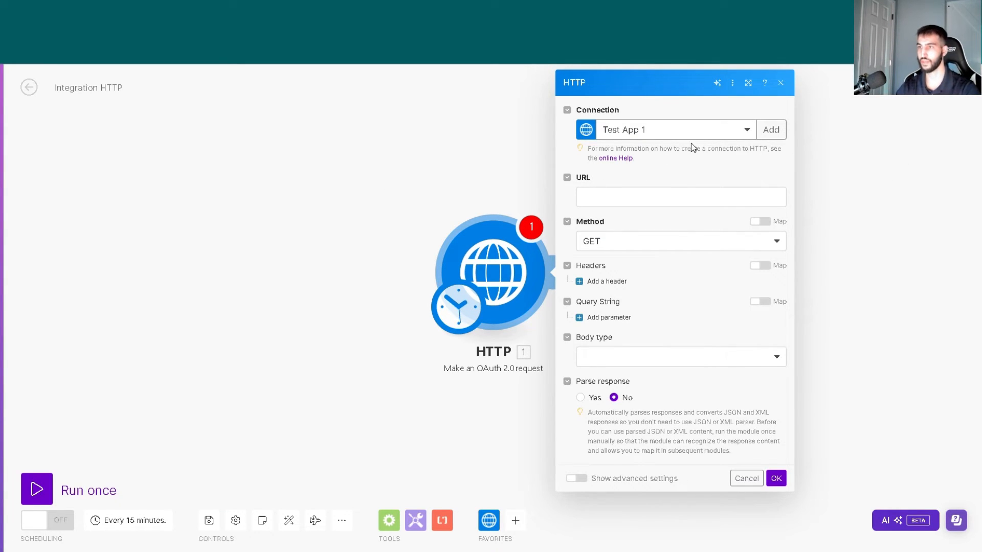
{"action": "mouse_move", "coordinate": [666, 181]}
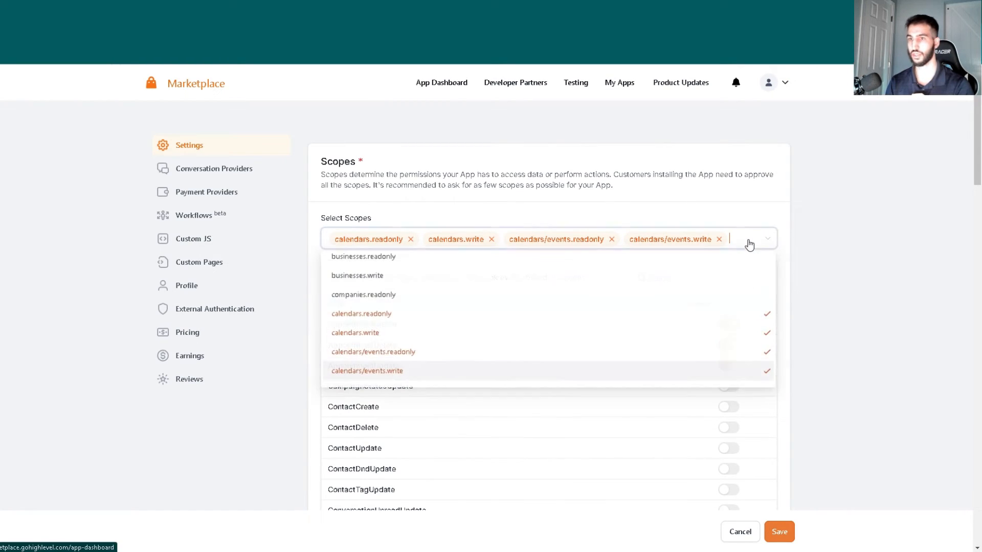
Select calendars.readonly in the API docs scope table before returning to the HTTP module.
{"action": "scroll", "scroll_direction": "down", "scroll_amount": 3}
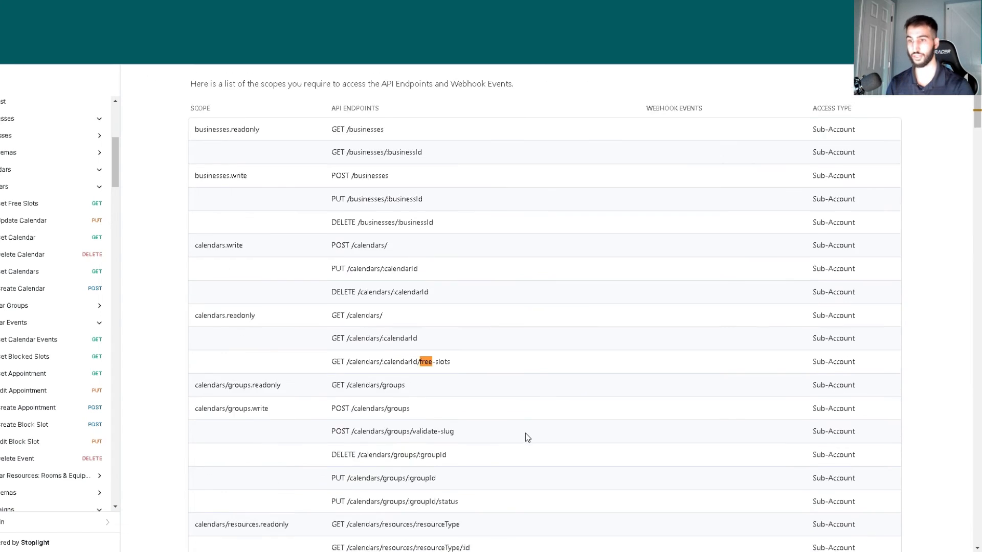
{"action": "scroll", "scroll_direction": "down", "scroll_amount": 3}
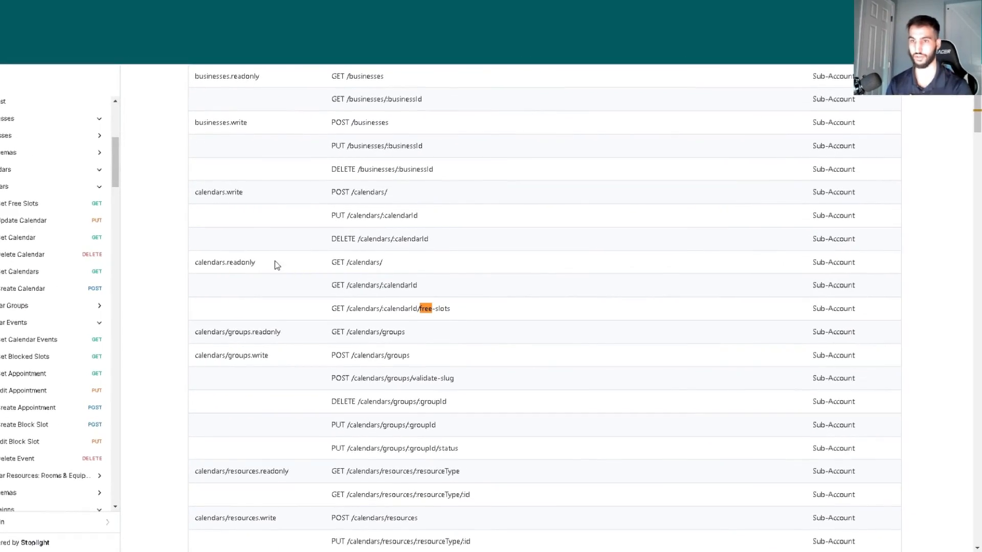
{"action": "double_click", "coordinate": [224, 263]}
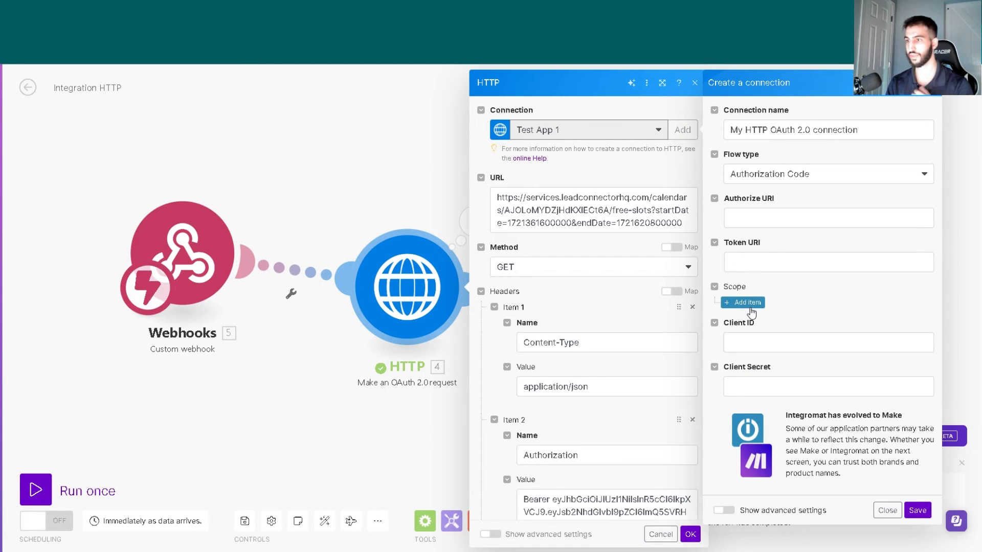
Review the app's calendar scopes in Marketplace settings and return to the API docs scope table.
{"action": "left_click", "coordinate": [743, 303]}
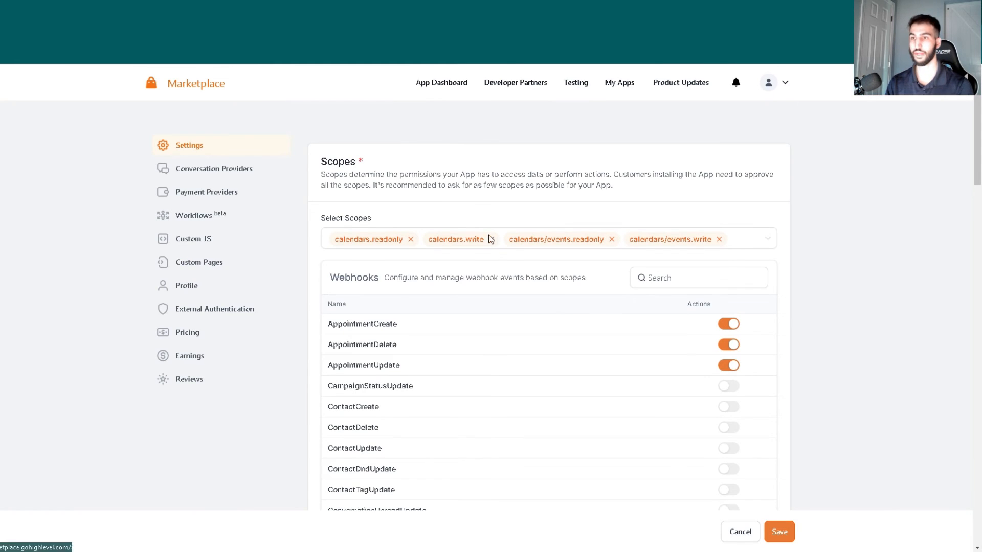
{"action": "left_click", "coordinate": [757, 239]}
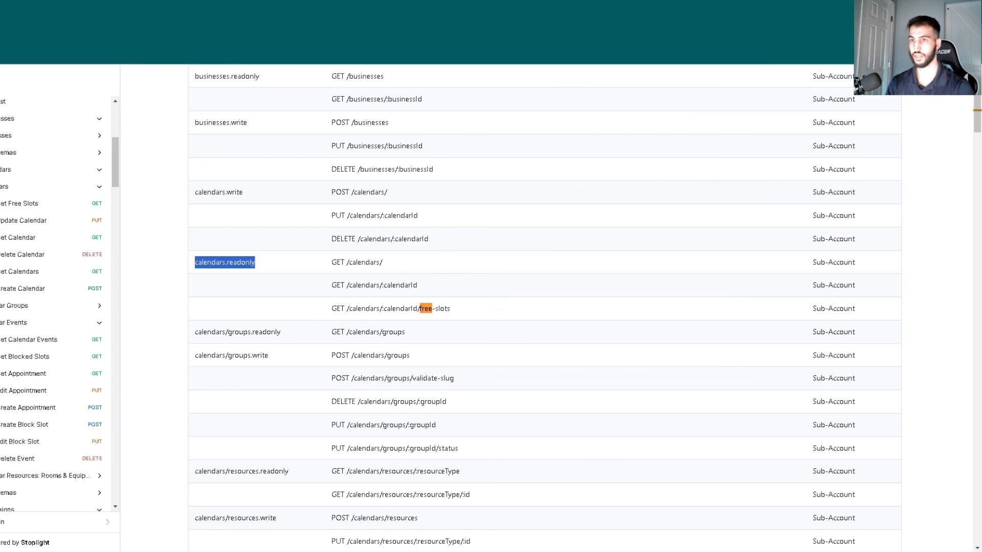
View the Get Free Slots reference and select its GET free-slots endpoint URL.
{"action": "left_click", "coordinate": [24, 204]}
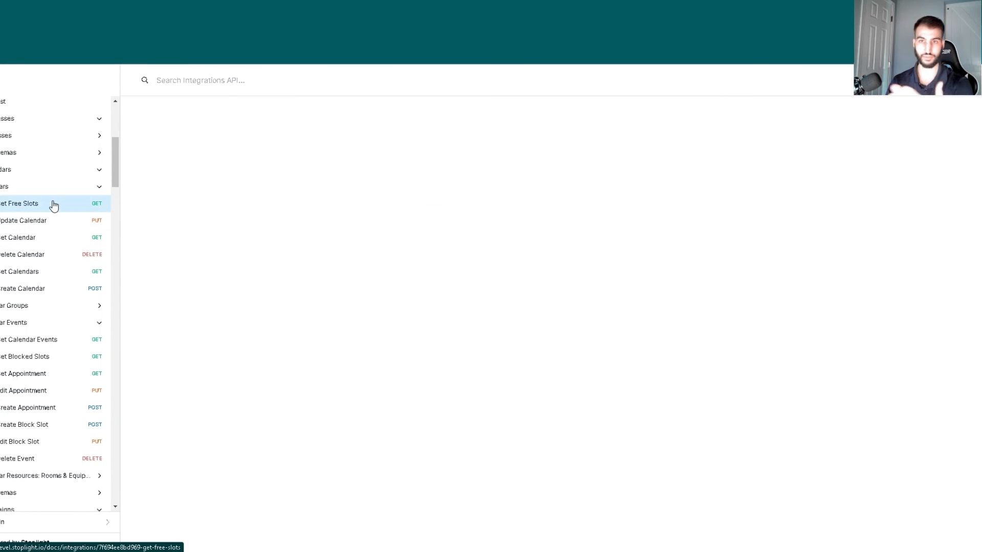
{"action": "left_click", "coordinate": [18, 204]}
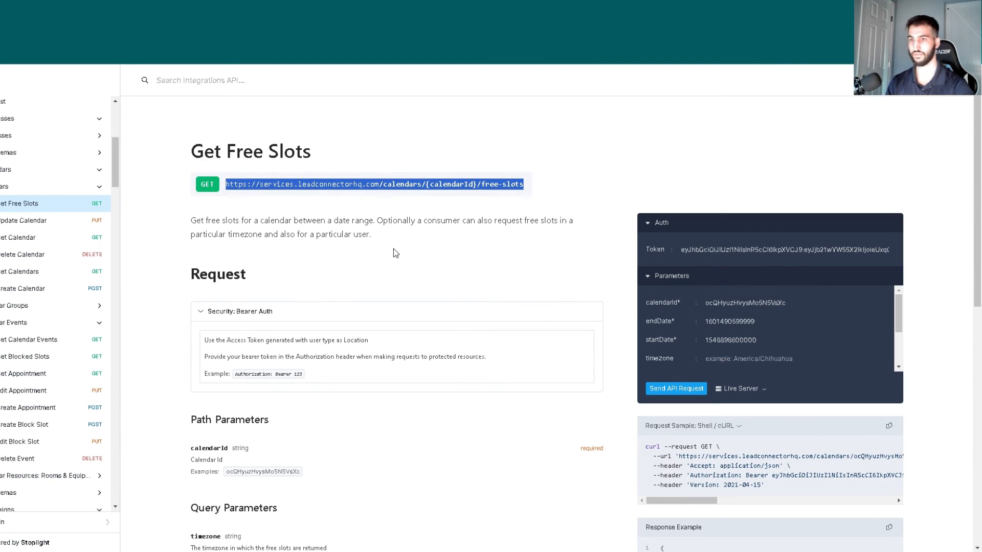
{"action": "left_click", "coordinate": [790, 303]}
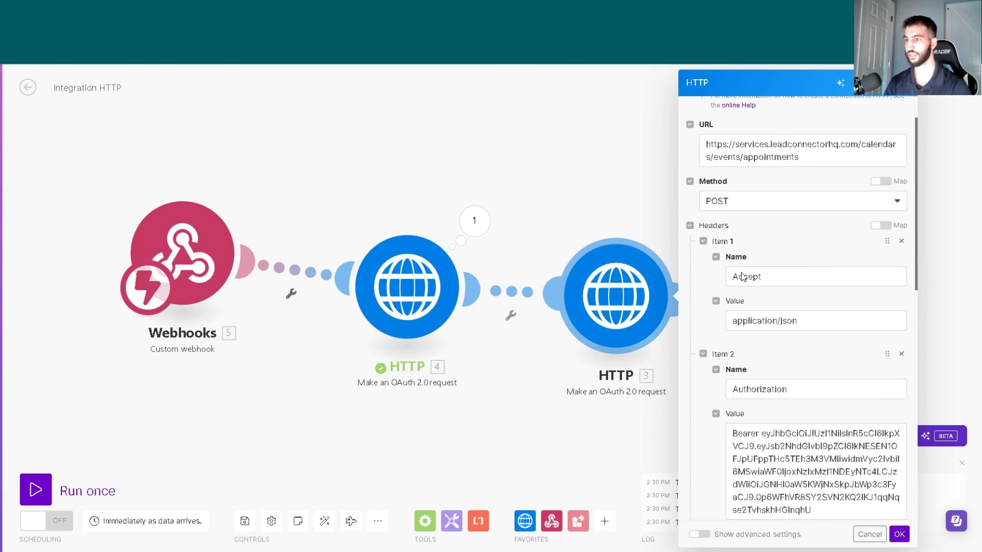
Review the appointment-posting HTTP module's URL, headers and JSON body, then close its settings.
{"action": "scroll", "scroll_direction": "down", "scroll_amount": 3}
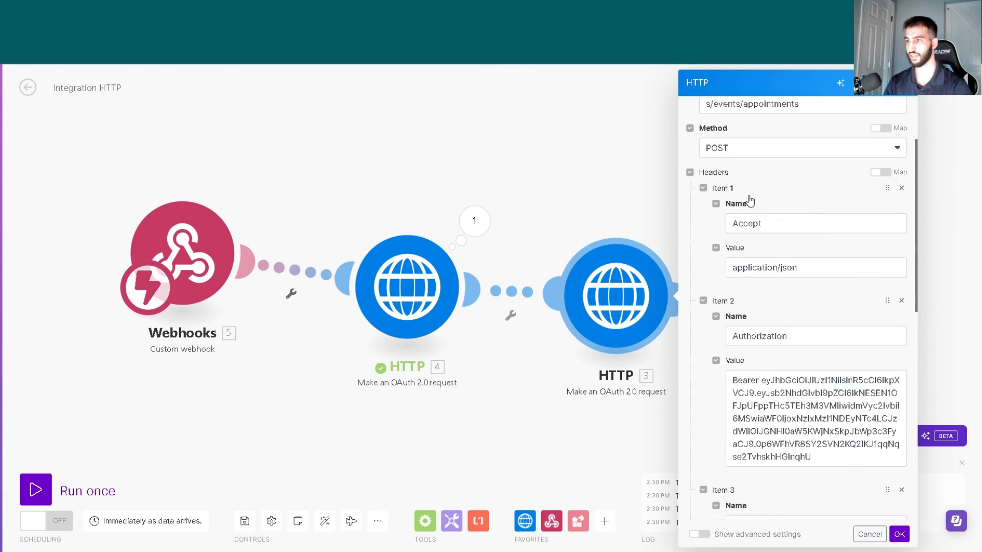
{"action": "scroll", "scroll_direction": "down", "scroll_amount": 3}
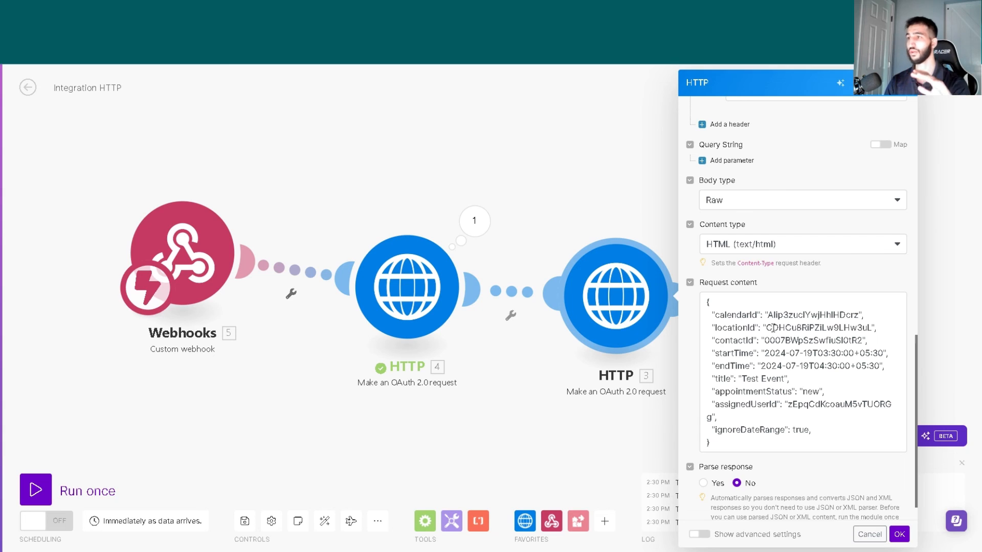
{"action": "left_click", "coordinate": [898, 534]}
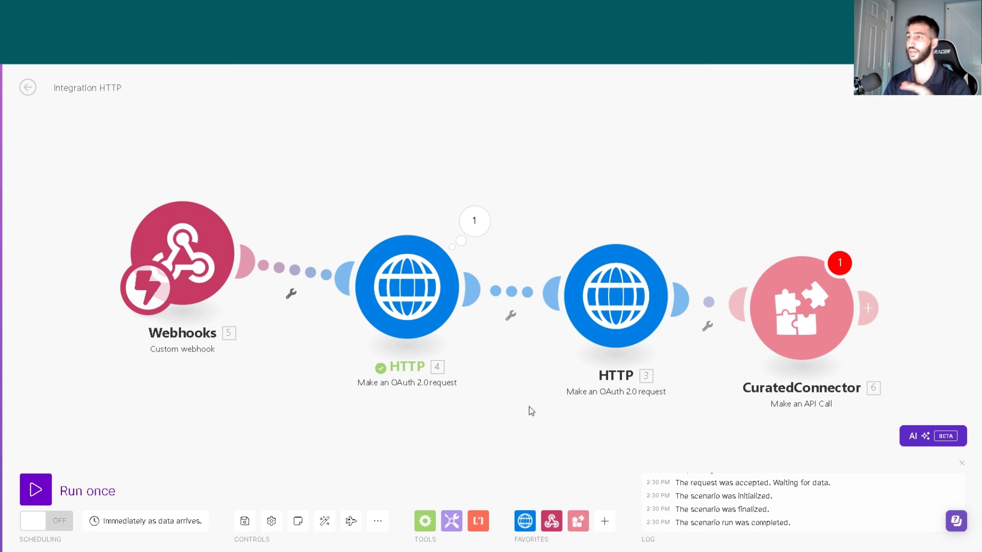